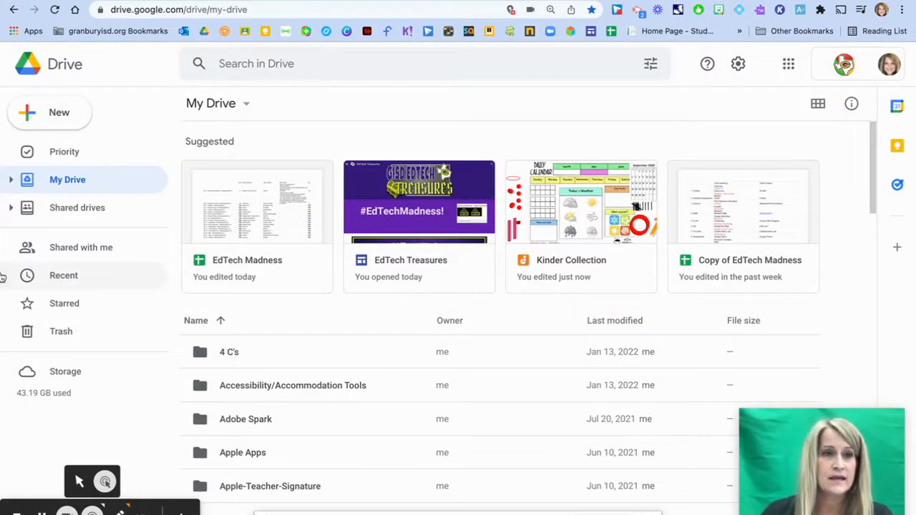
{"action": "mouse_move", "coordinate": [50, 111]}
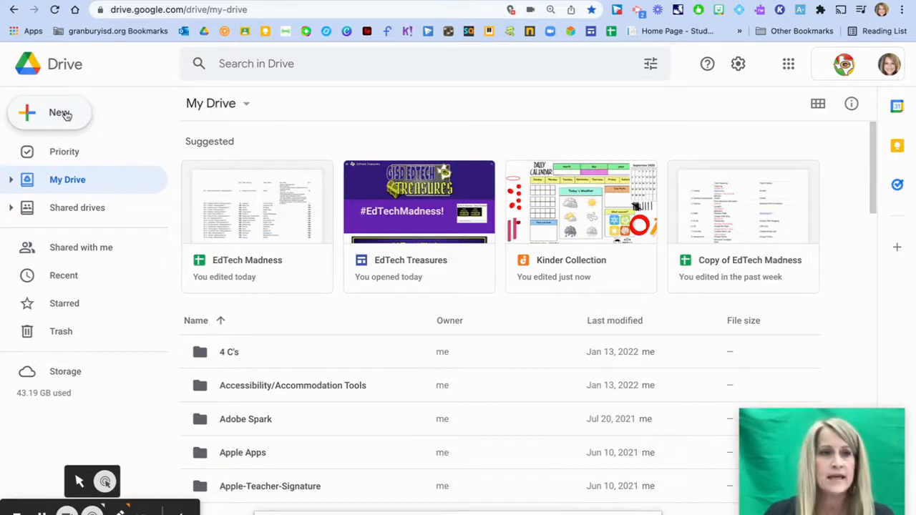
From Drive's New menu, find Jamboard under More and launch a new blank jam
{"action": "left_click", "coordinate": [51, 111]}
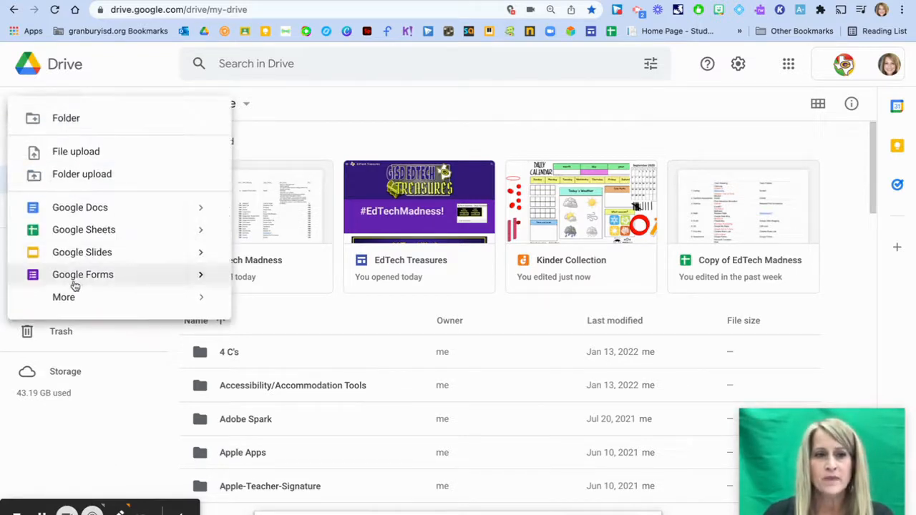
{"action": "left_click", "coordinate": [63, 296]}
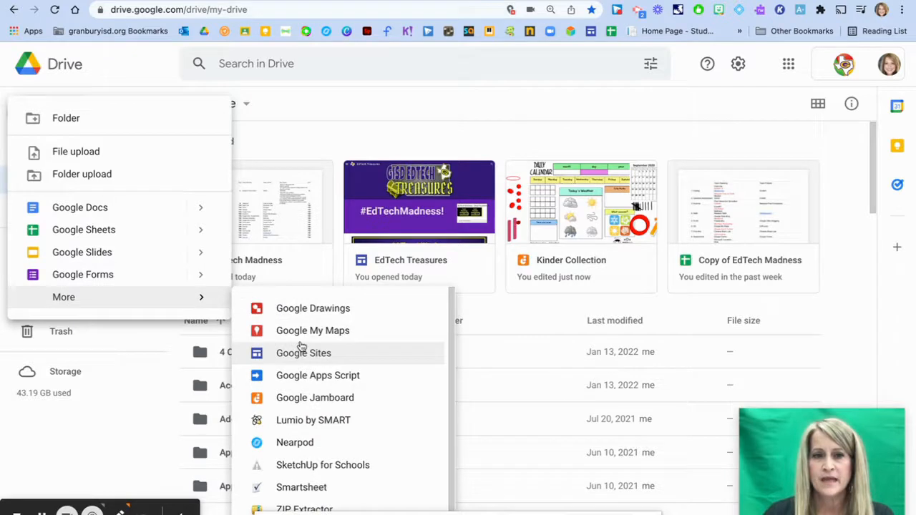
{"action": "mouse_move", "coordinate": [307, 401]}
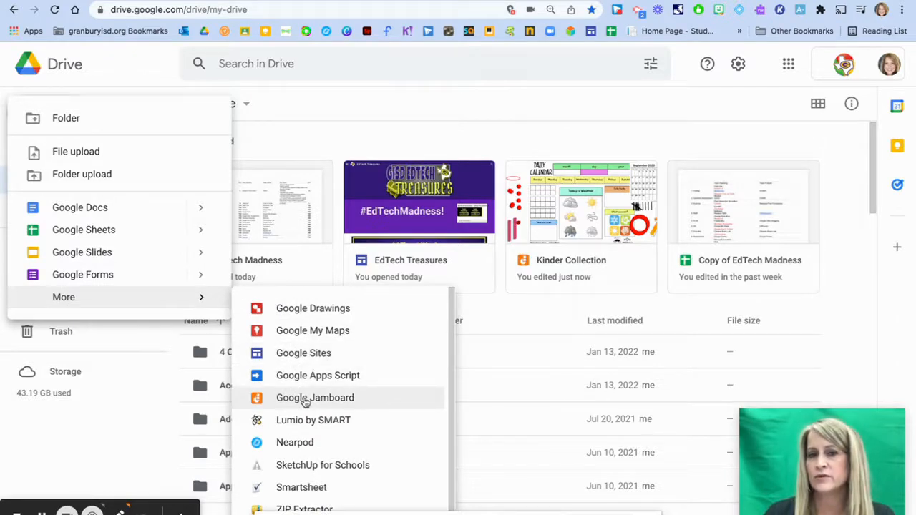
{"action": "mouse_move", "coordinate": [604, 177]}
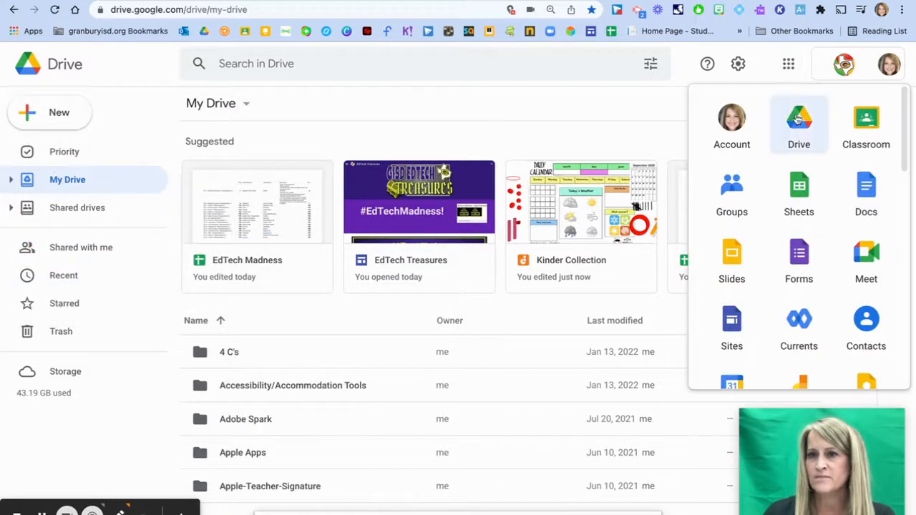
{"action": "scroll", "scroll_direction": "down", "scroll_amount": 3}
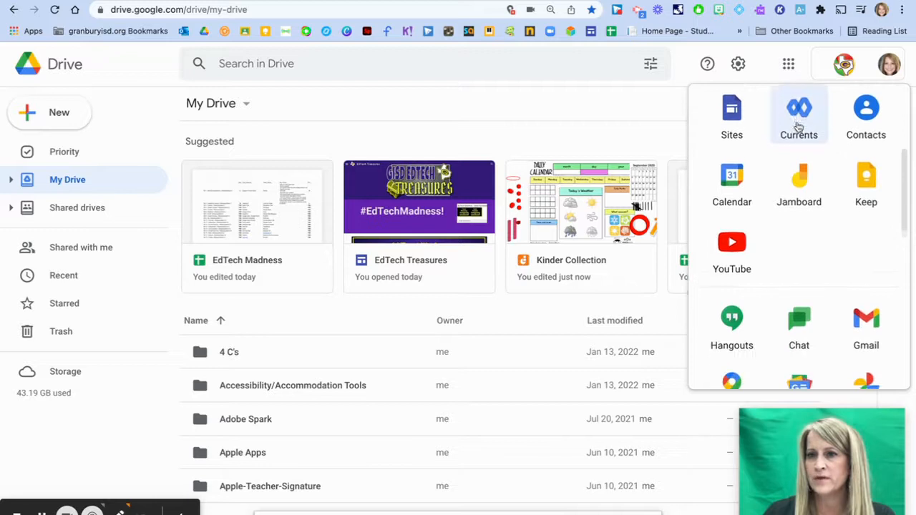
{"action": "scroll", "scroll_direction": "down", "scroll_amount": 3}
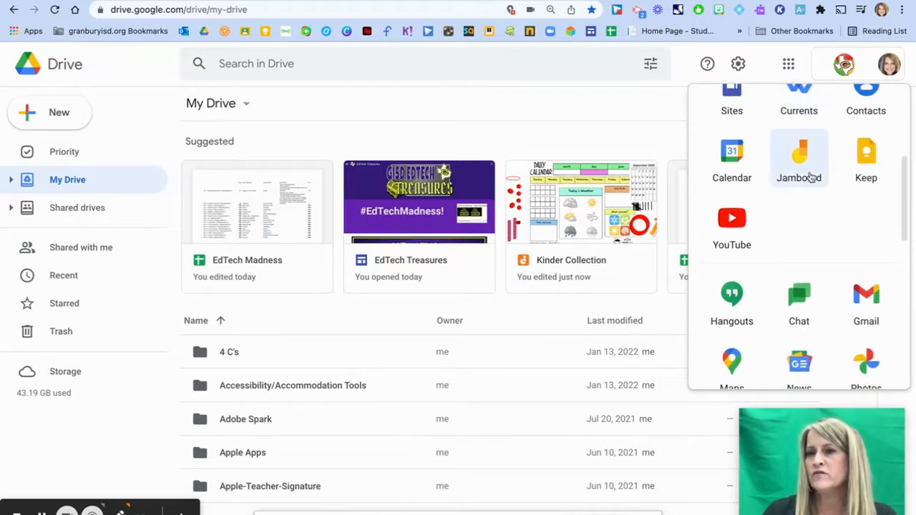
{"action": "scroll", "scroll_direction": "down", "scroll_amount": 3}
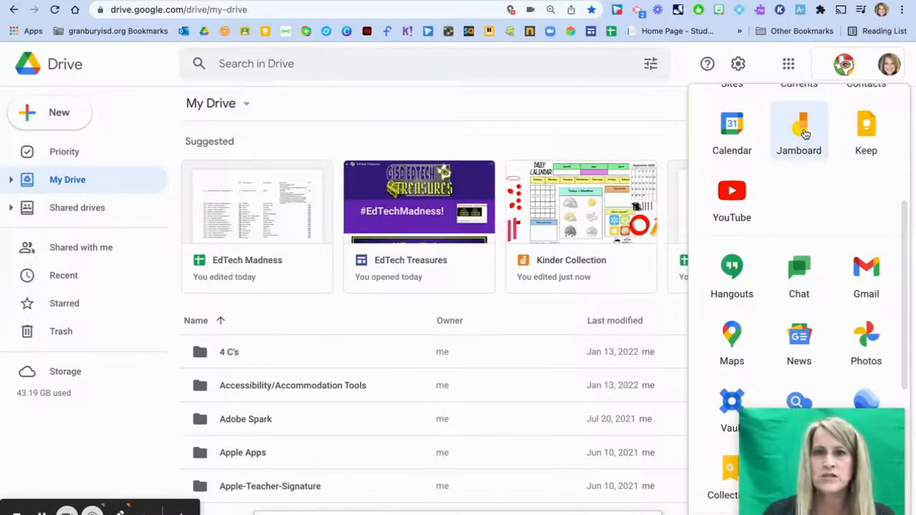
{"action": "left_click", "coordinate": [799, 131]}
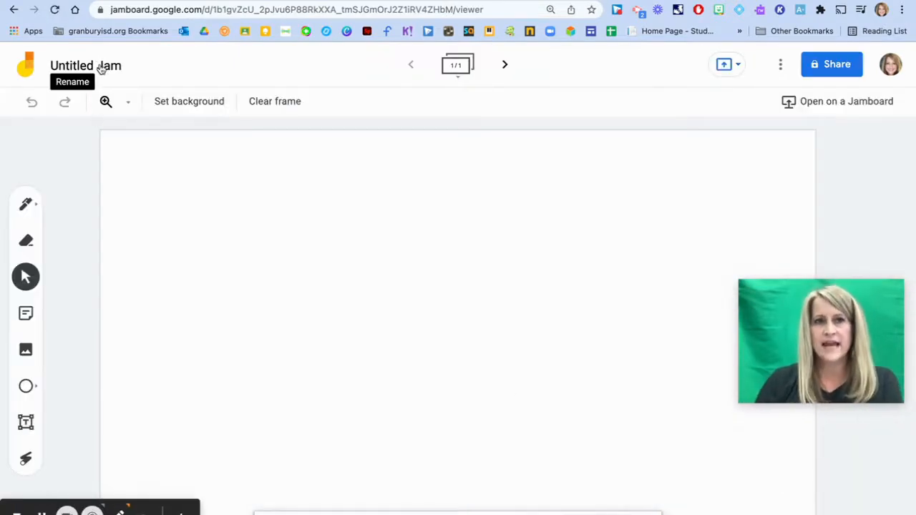
{"action": "mouse_move", "coordinate": [504, 66]}
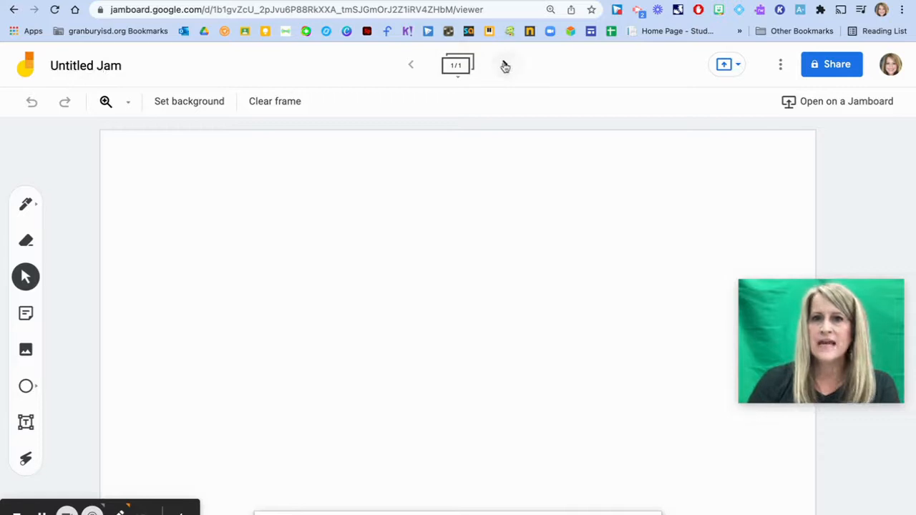
Add frame 2 with the next-frame arrow and review both frames in the frame bar
{"action": "left_click", "coordinate": [507, 64]}
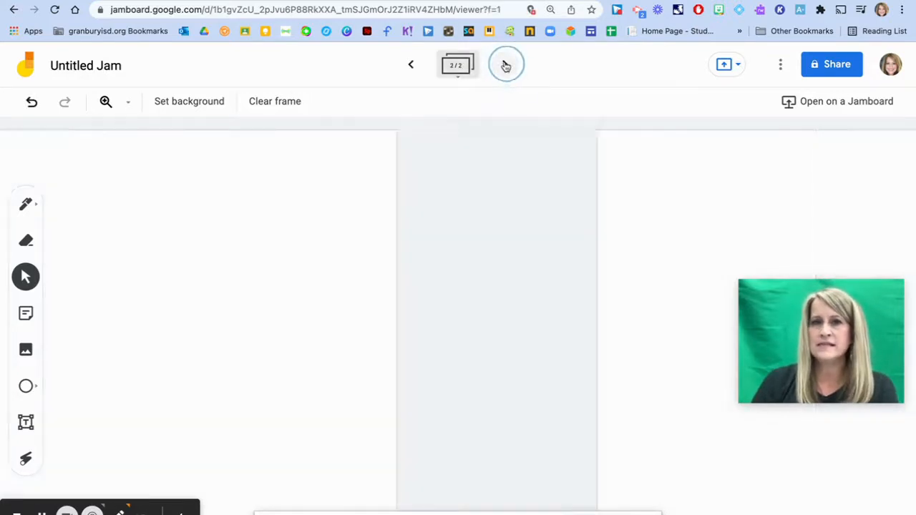
{"action": "left_click", "coordinate": [457, 65]}
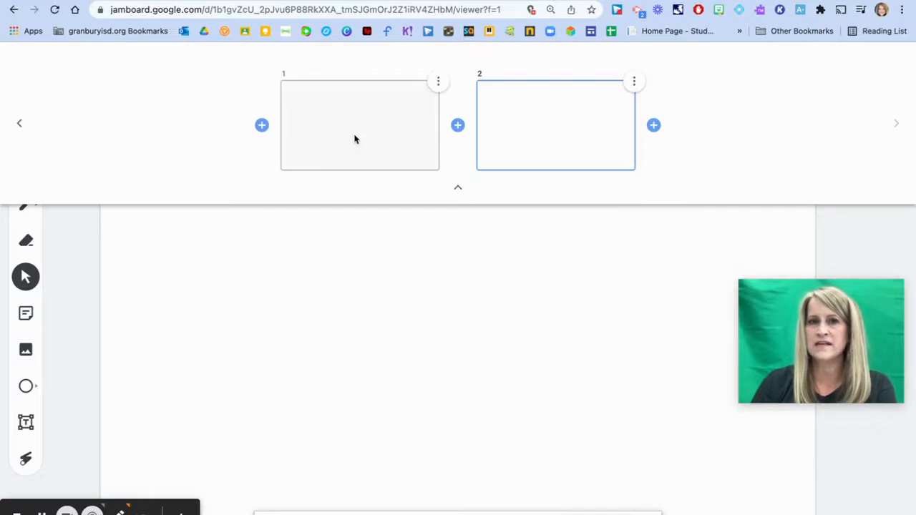
{"action": "mouse_move", "coordinate": [458, 126]}
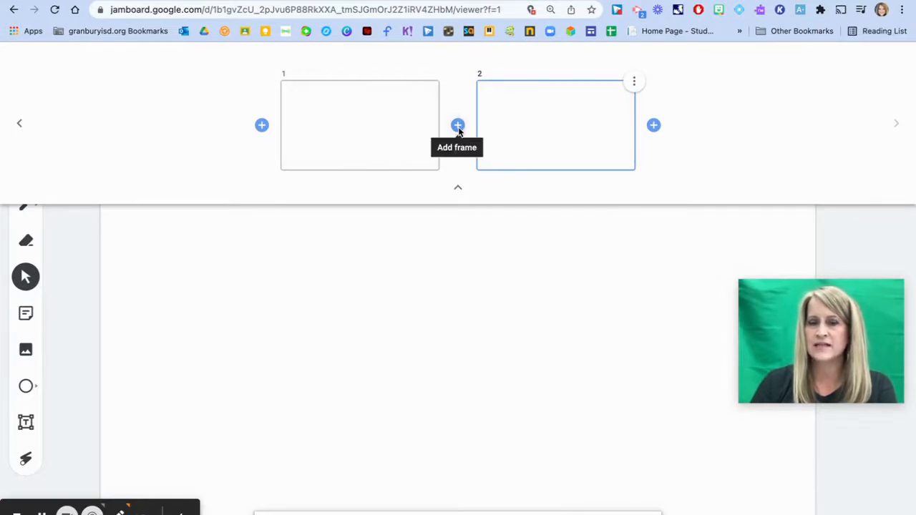
{"action": "left_click", "coordinate": [633, 80]}
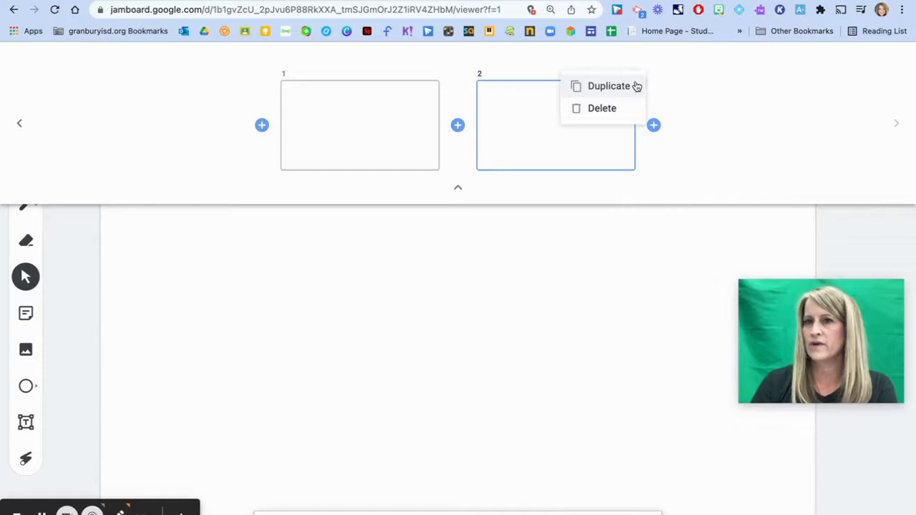
{"action": "mouse_move", "coordinate": [565, 284]}
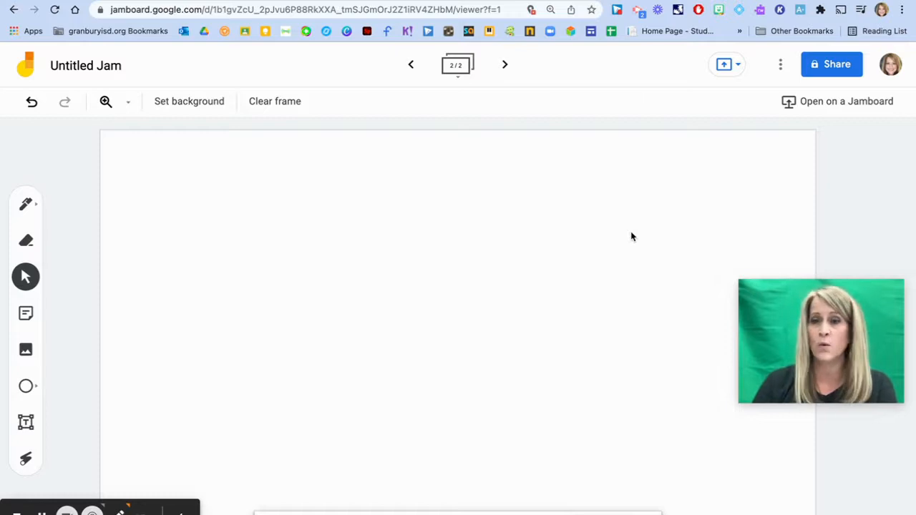
{"action": "mouse_move", "coordinate": [713, 153]}
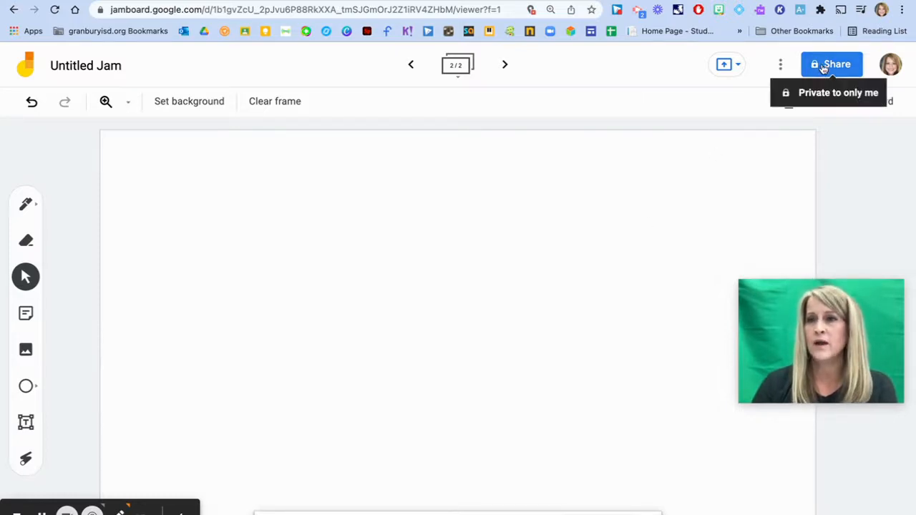
Share the jam's link with Granbury Independent School District as Editor and confirm with Done
{"action": "left_click", "coordinate": [832, 64]}
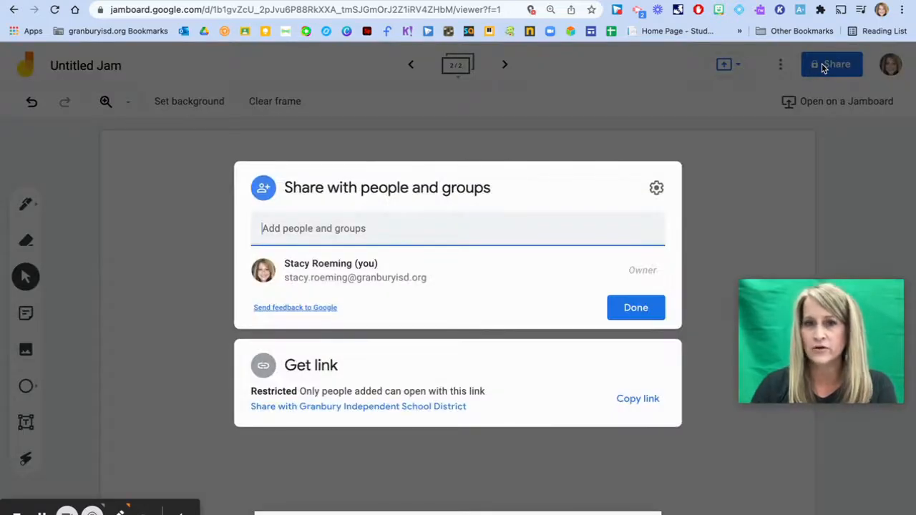
{"action": "mouse_move", "coordinate": [469, 357]}
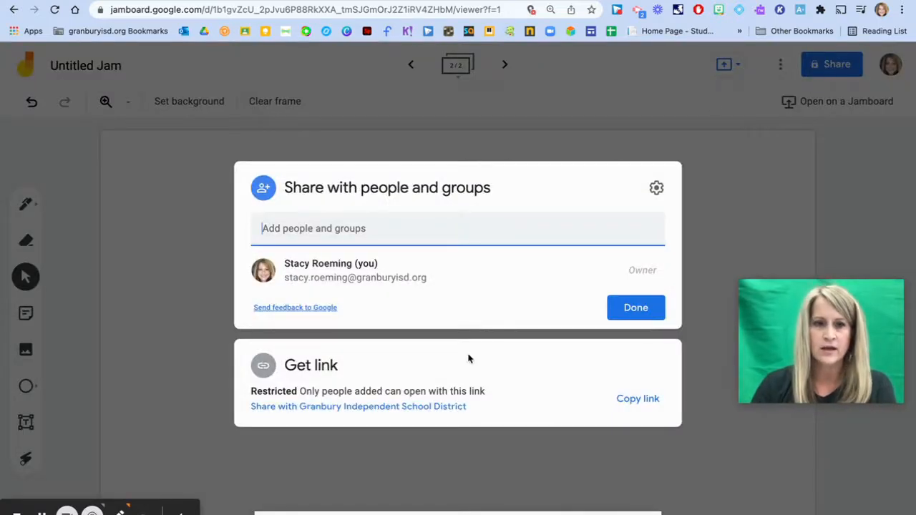
{"action": "mouse_move", "coordinate": [372, 413]}
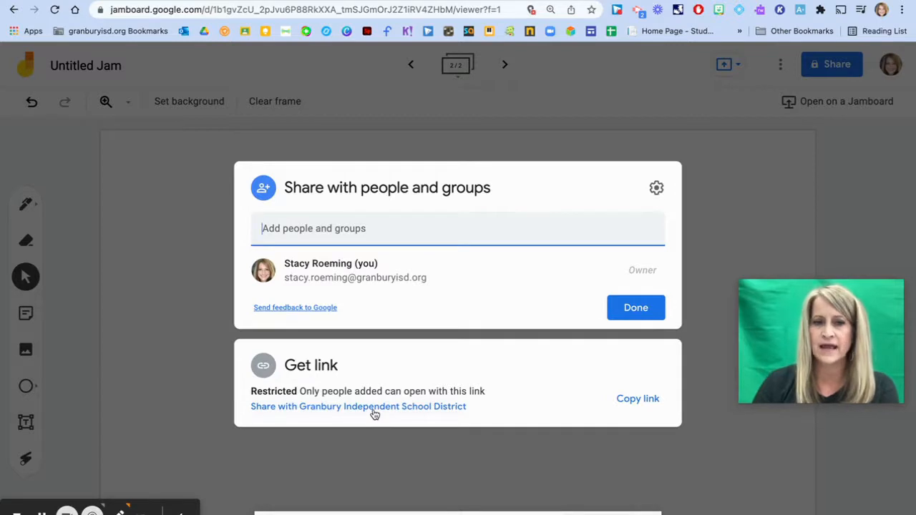
{"action": "left_click", "coordinate": [358, 406]}
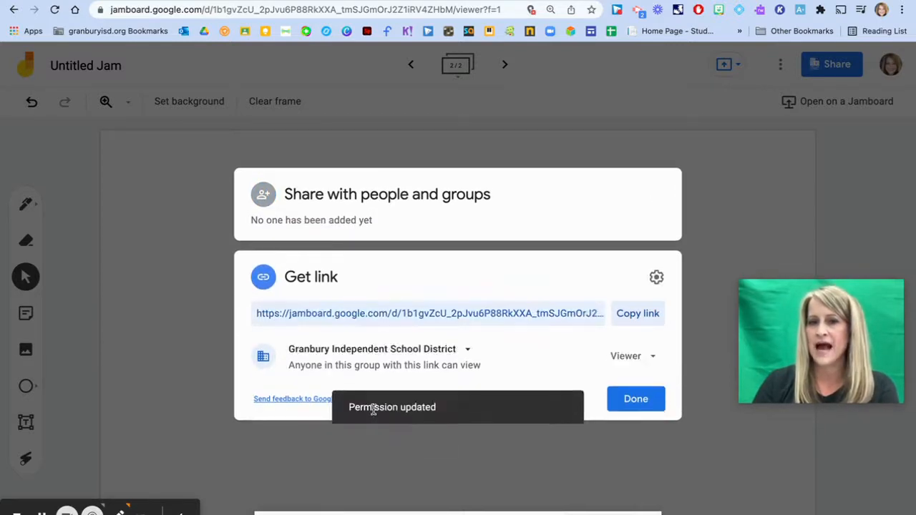
{"action": "left_click", "coordinate": [633, 355]}
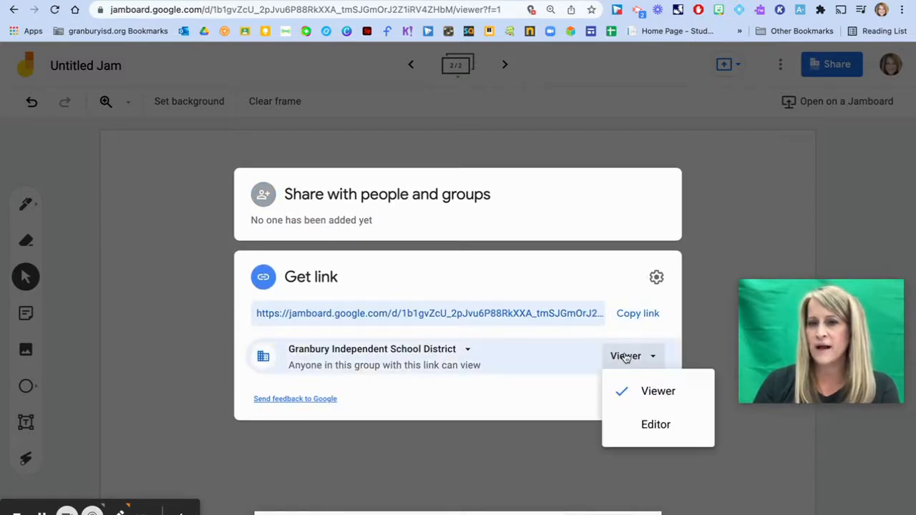
{"action": "left_click", "coordinate": [656, 424]}
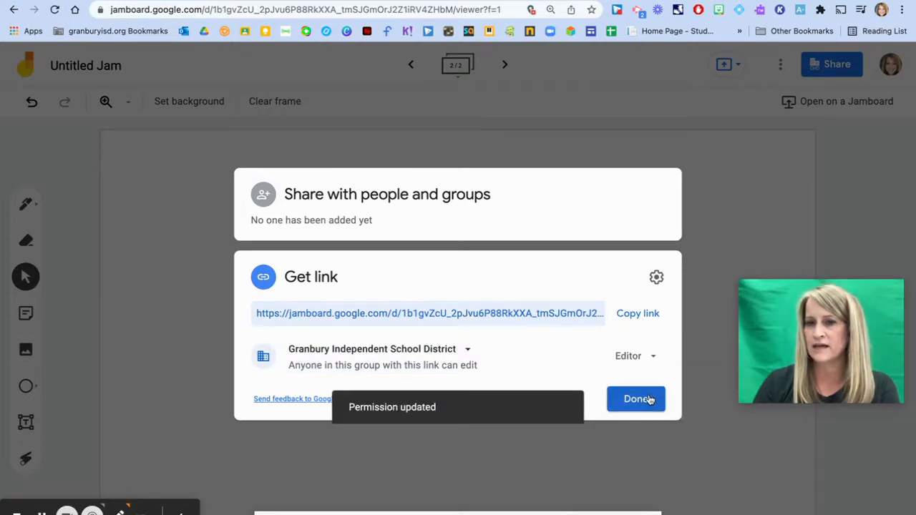
{"action": "left_click", "coordinate": [635, 398]}
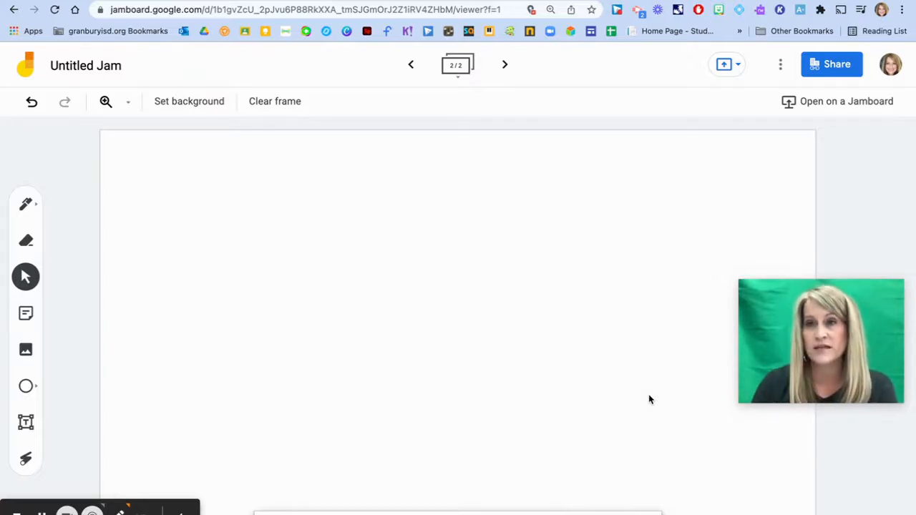
Choose See version history from the More actions menu to list the two March 2 versions
{"action": "left_click", "coordinate": [780, 65]}
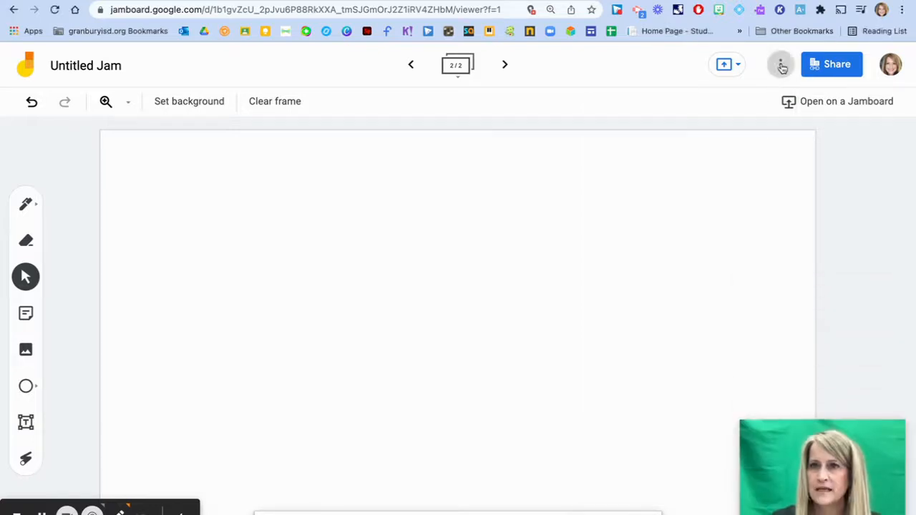
{"action": "left_click", "coordinate": [780, 64]}
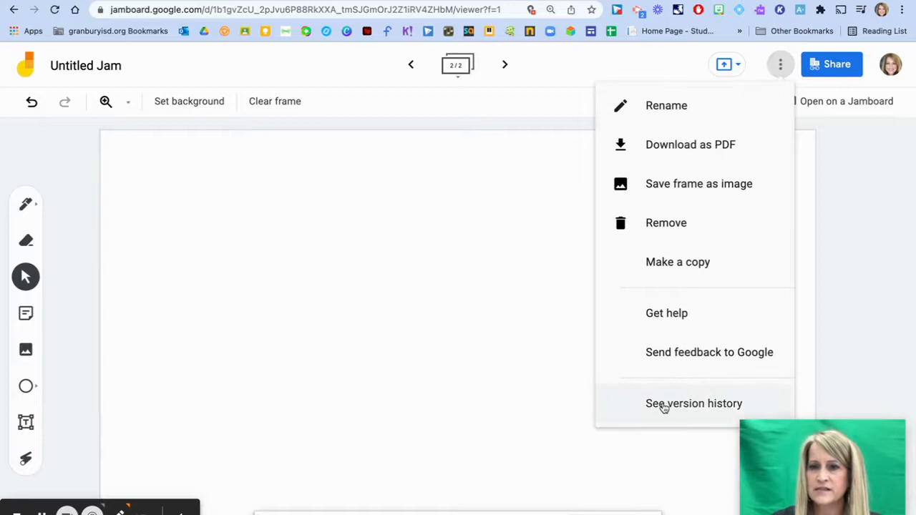
{"action": "left_click", "coordinate": [692, 403]}
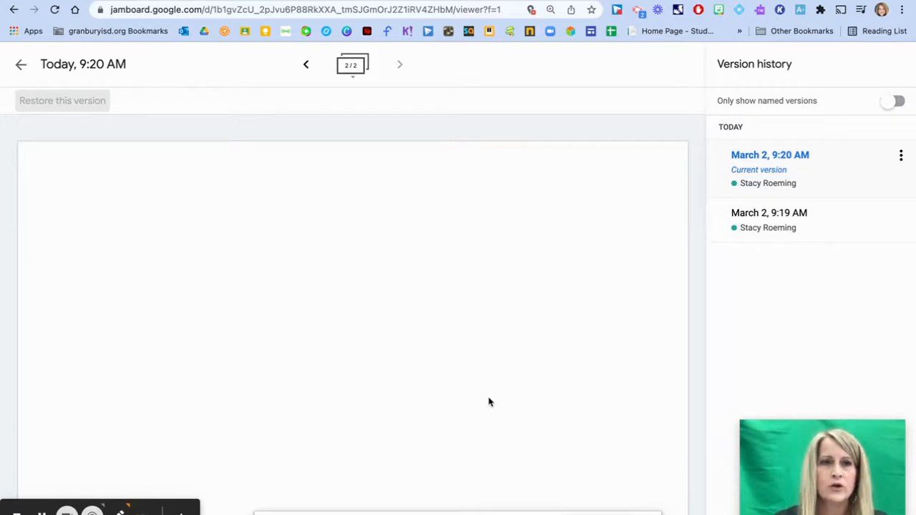
{"action": "mouse_move", "coordinate": [773, 170]}
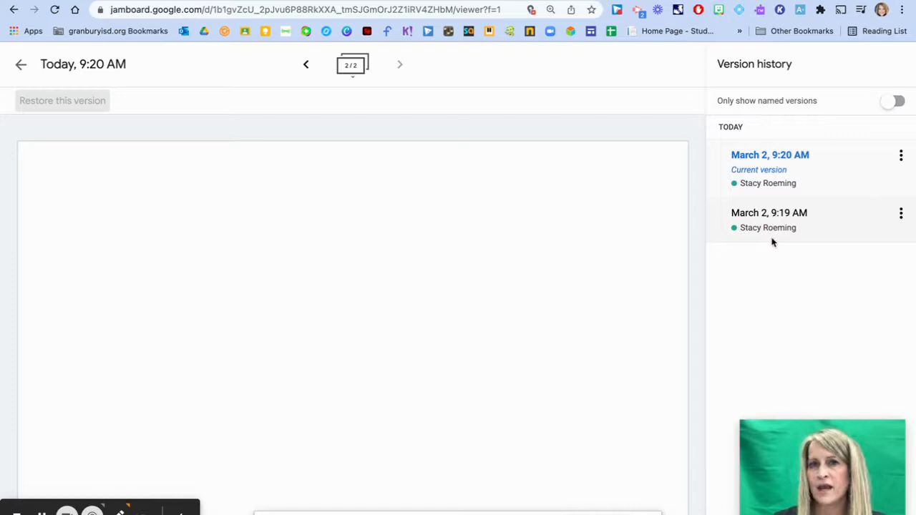
{"action": "mouse_move", "coordinate": [504, 303]}
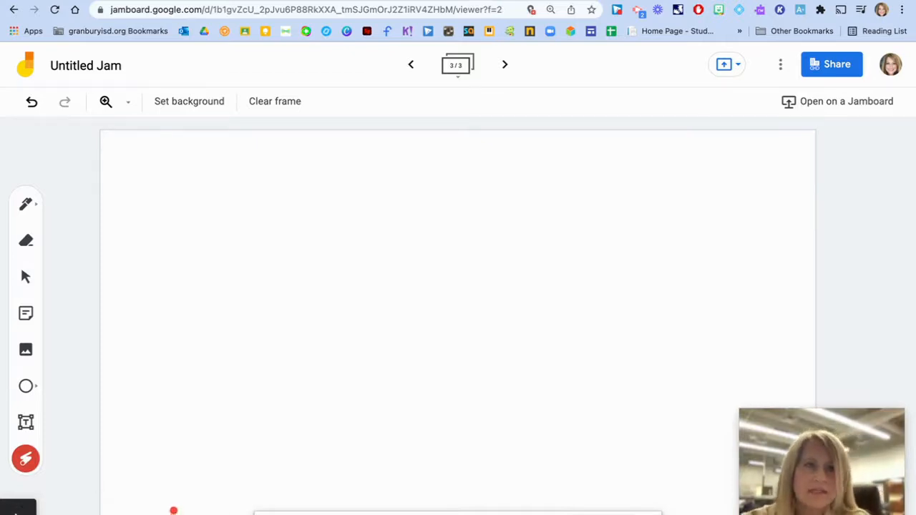
Start an image upload, browse Recents in the file picker, then cancel without choosing a file
{"action": "left_click", "coordinate": [189, 100]}
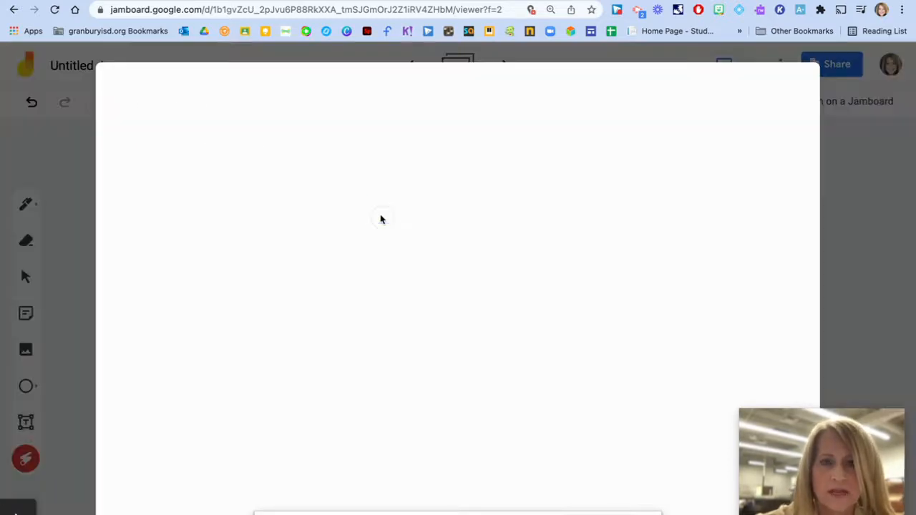
{"action": "left_click", "coordinate": [25, 349]}
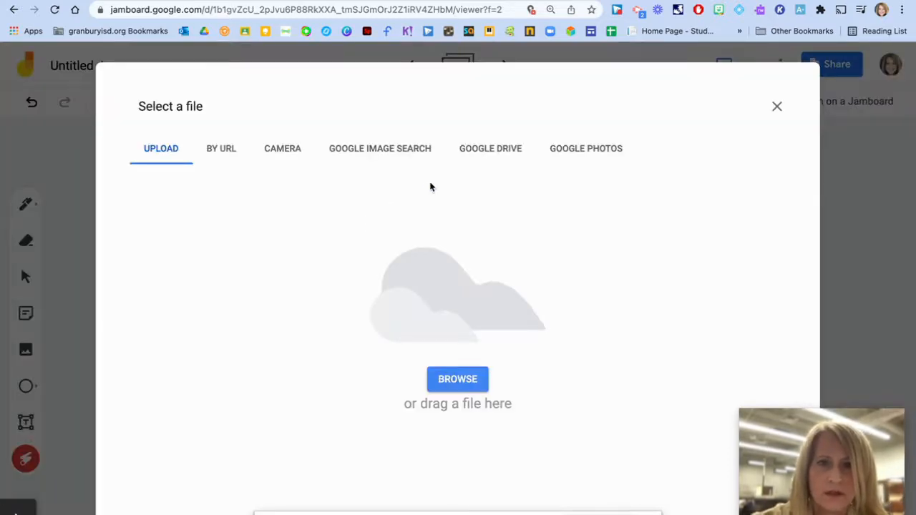
{"action": "left_click", "coordinate": [458, 378]}
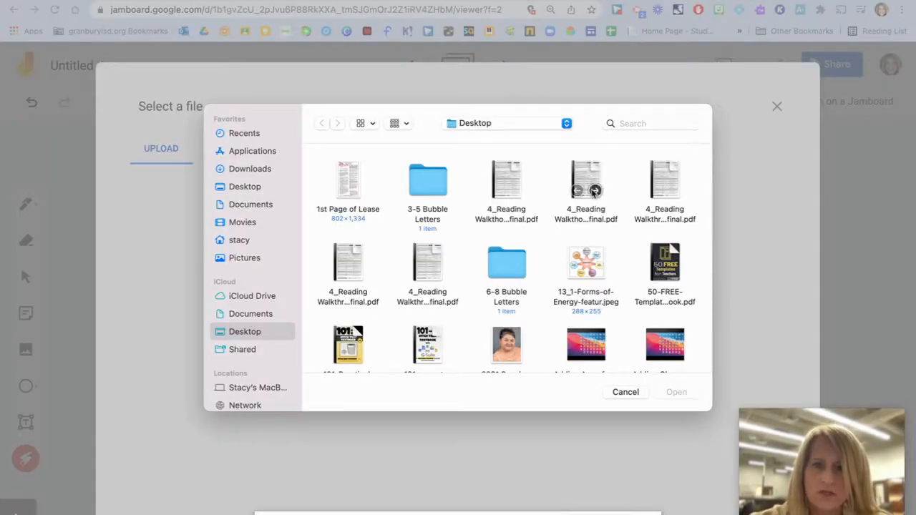
{"action": "left_click", "coordinate": [243, 133]}
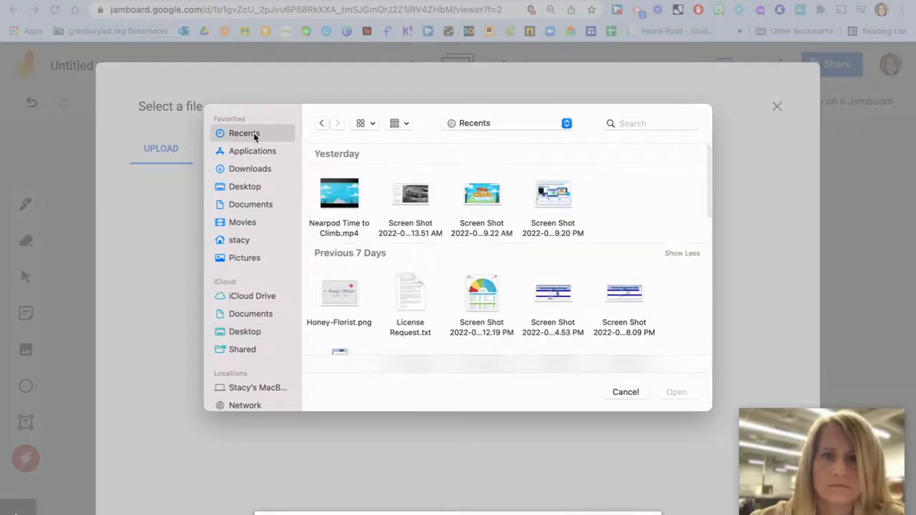
{"action": "scroll", "scroll_direction": "down", "scroll_amount": 3}
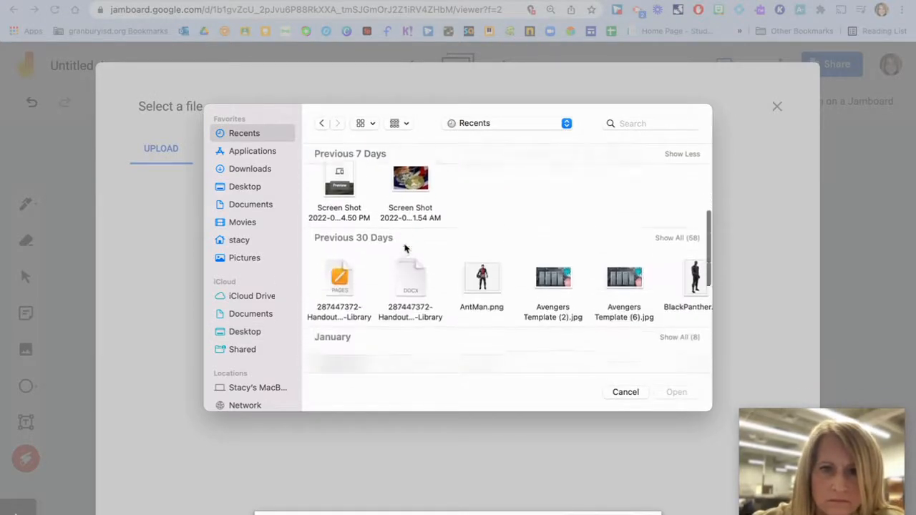
{"action": "left_click", "coordinate": [553, 251]}
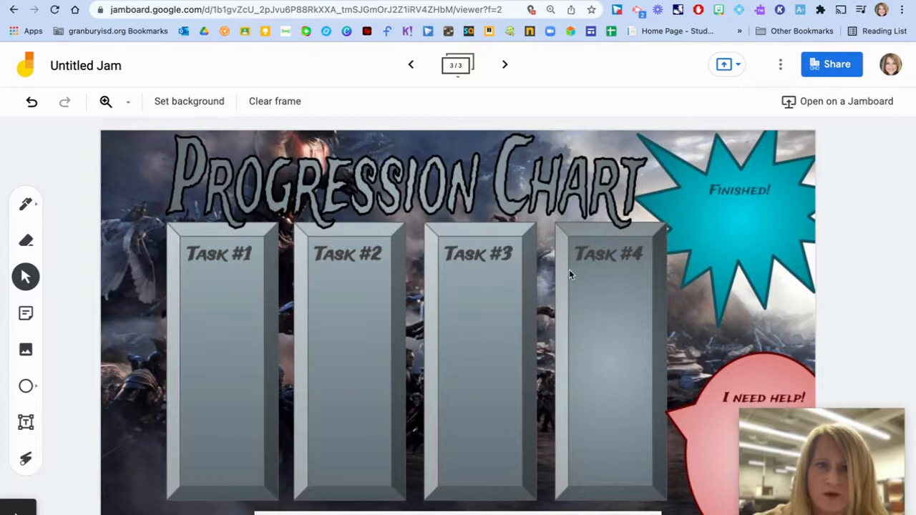
Upload a Doctor Strange picture from Desktop > Avengers Characters and drag it over Task #2
{"action": "left_click", "coordinate": [26, 349]}
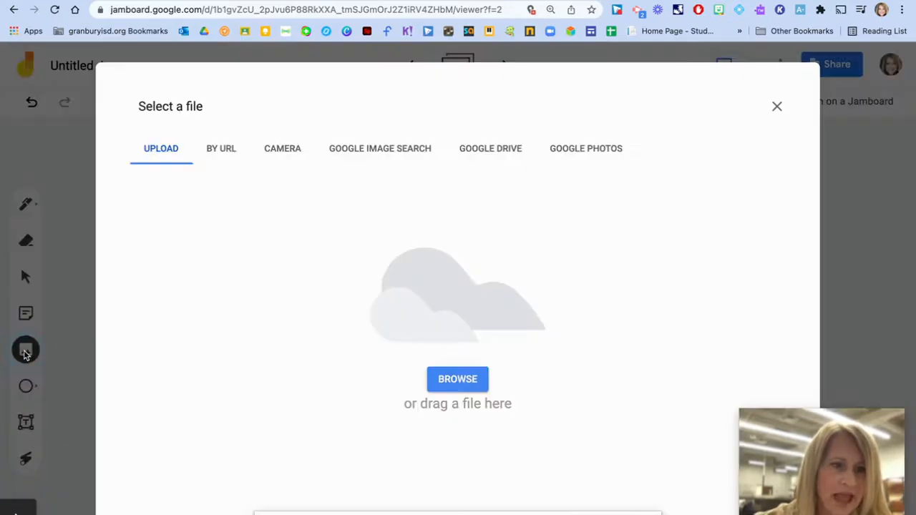
{"action": "mouse_move", "coordinate": [438, 355]}
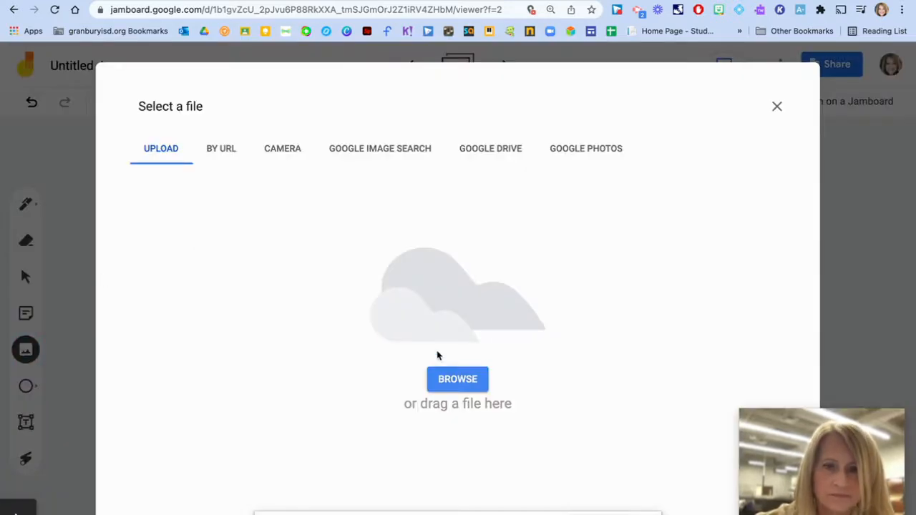
{"action": "left_click", "coordinate": [458, 378]}
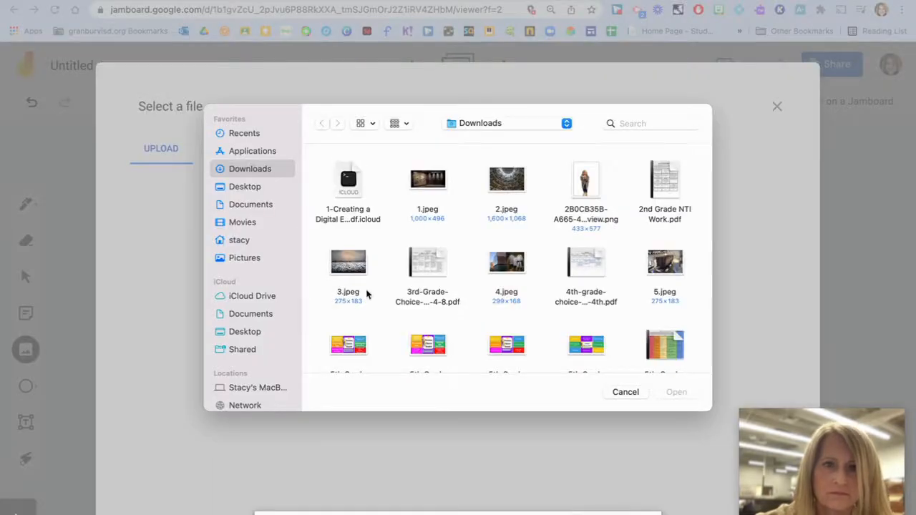
{"action": "left_click", "coordinate": [245, 186]}
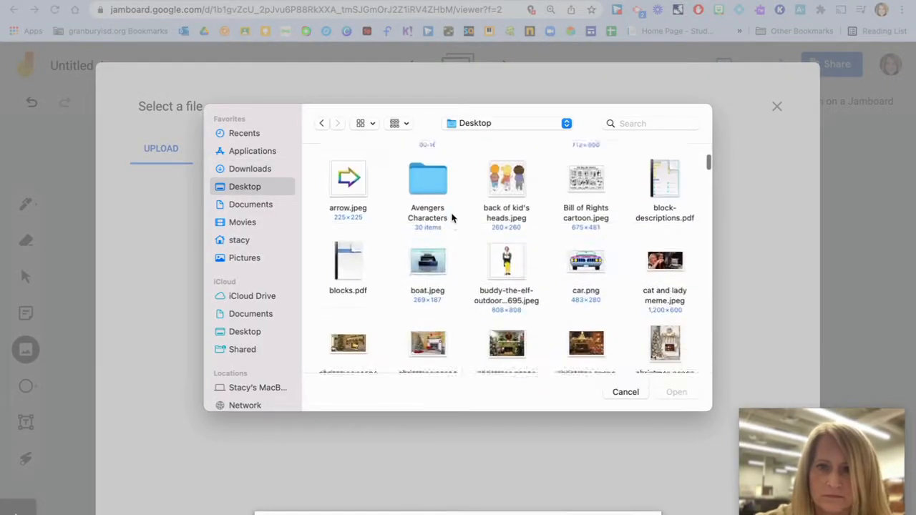
{"action": "double_click", "coordinate": [427, 179]}
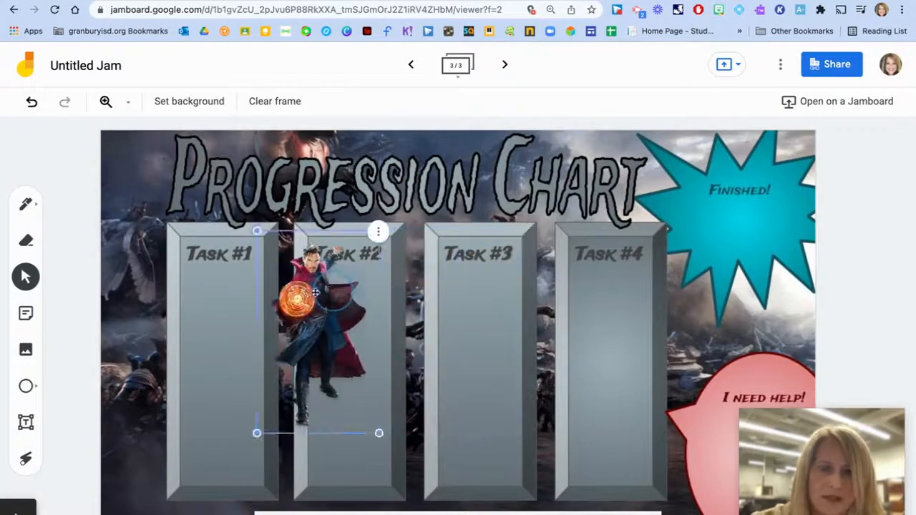
{"action": "left_click_drag", "start_coordinate": [315, 294], "coordinate": [408, 269]}
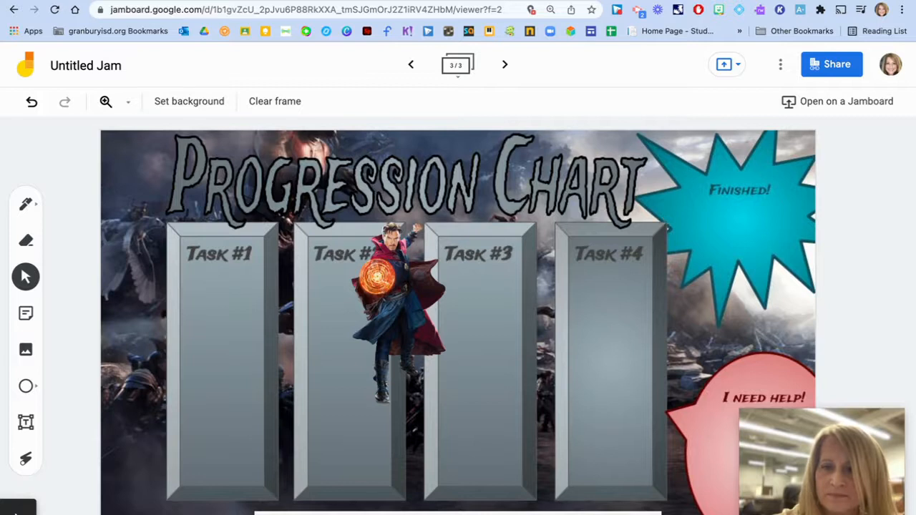
{"action": "left_click", "coordinate": [411, 64]}
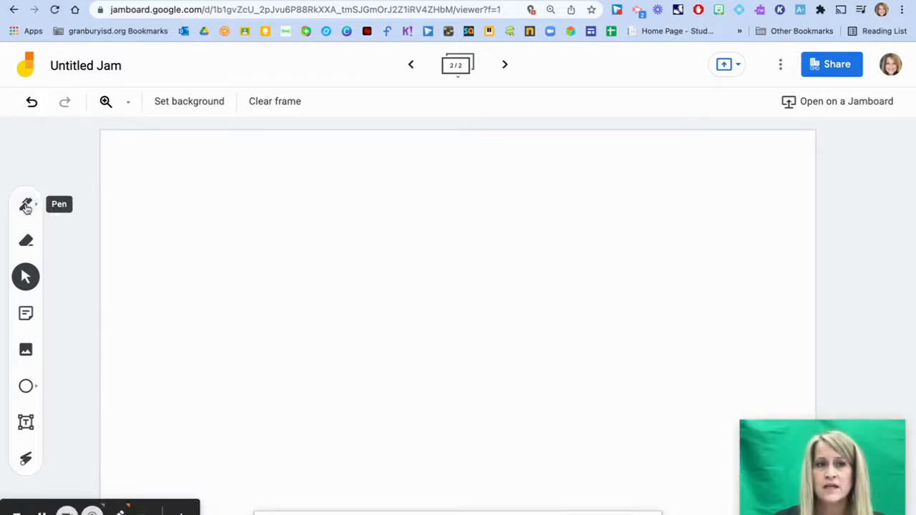
{"action": "left_click", "coordinate": [26, 204]}
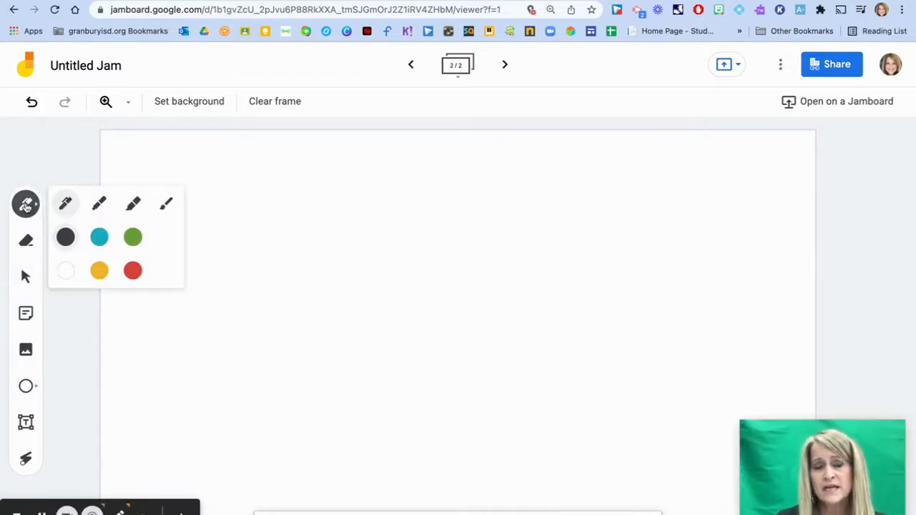
{"action": "mouse_move", "coordinate": [166, 203]}
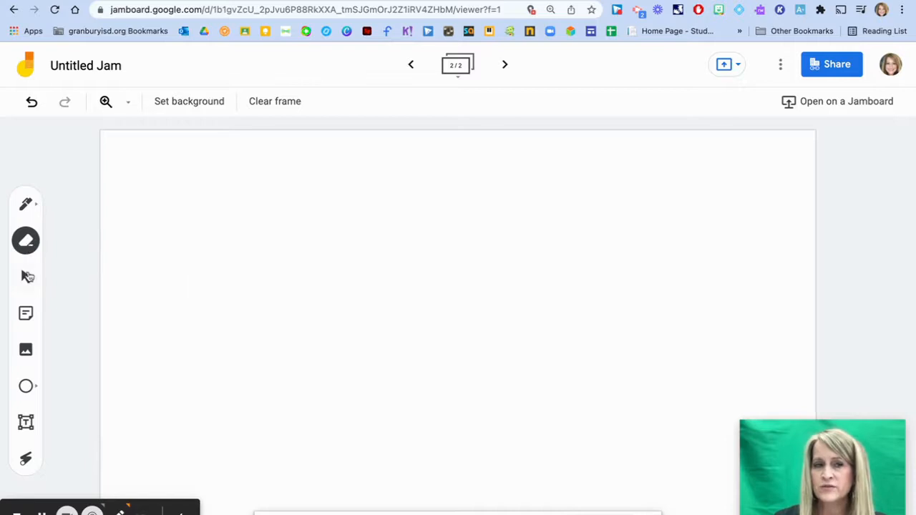
{"action": "left_click", "coordinate": [25, 278]}
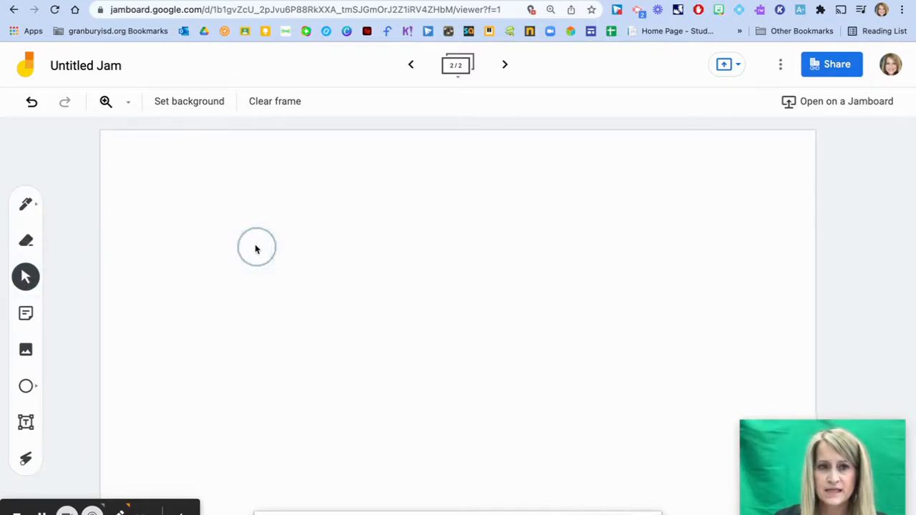
{"action": "mouse_move", "coordinate": [26, 277]}
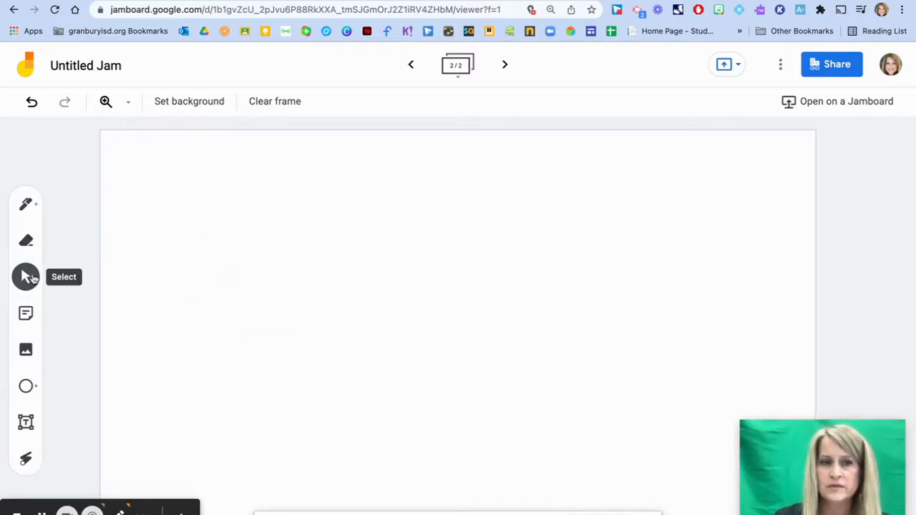
{"action": "left_click", "coordinate": [143, 240]}
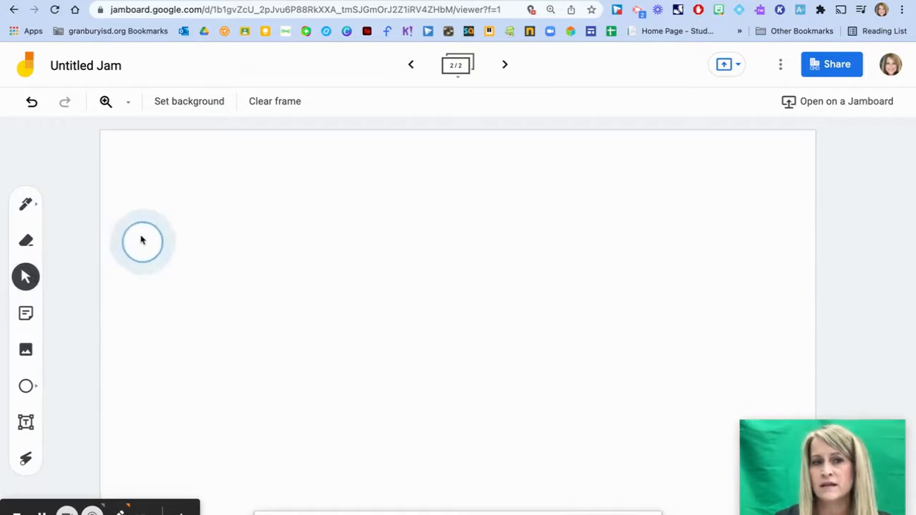
{"action": "mouse_move", "coordinate": [25, 315]}
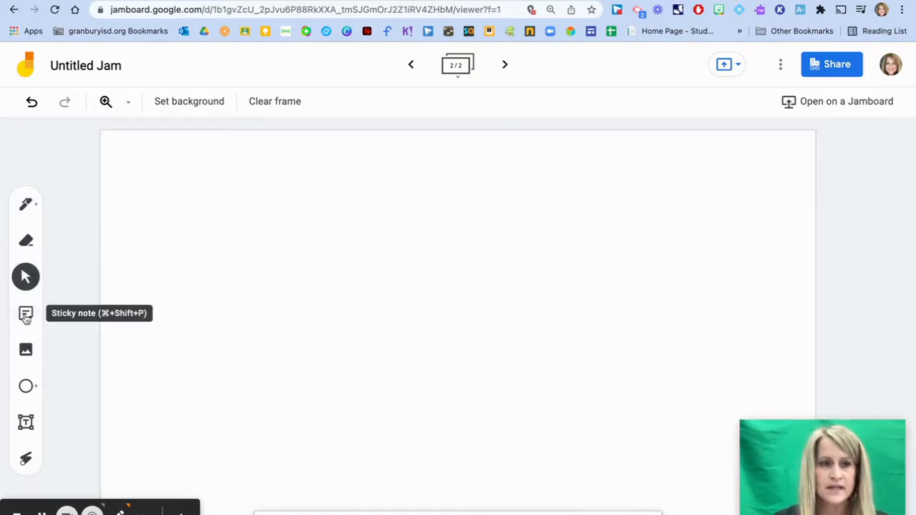
Create a blue sticky note reading 'Sample' and save it onto the frame
{"action": "left_click", "coordinate": [26, 313]}
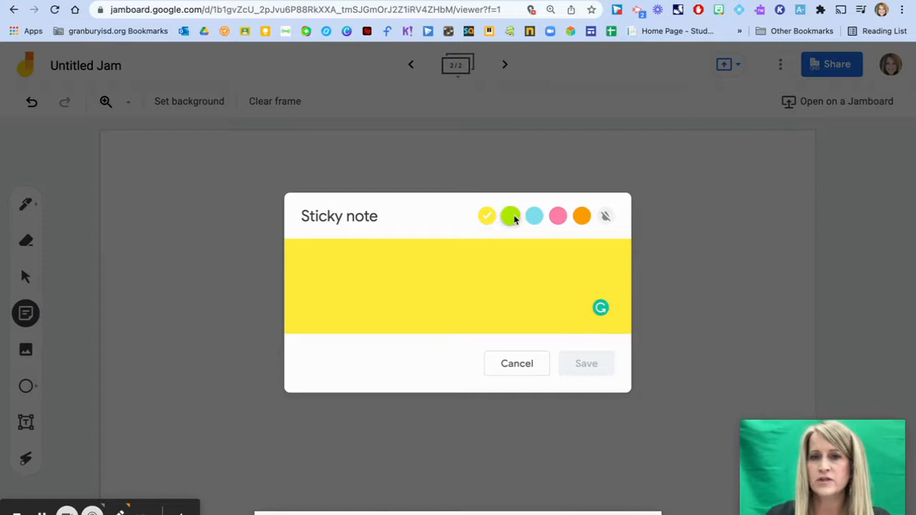
{"action": "left_click", "coordinate": [534, 215]}
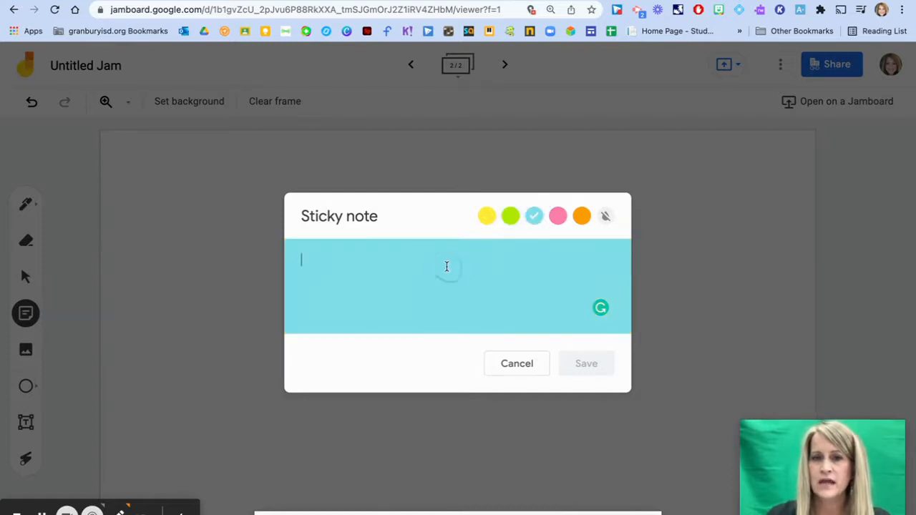
{"action": "type", "text": "Sample"}
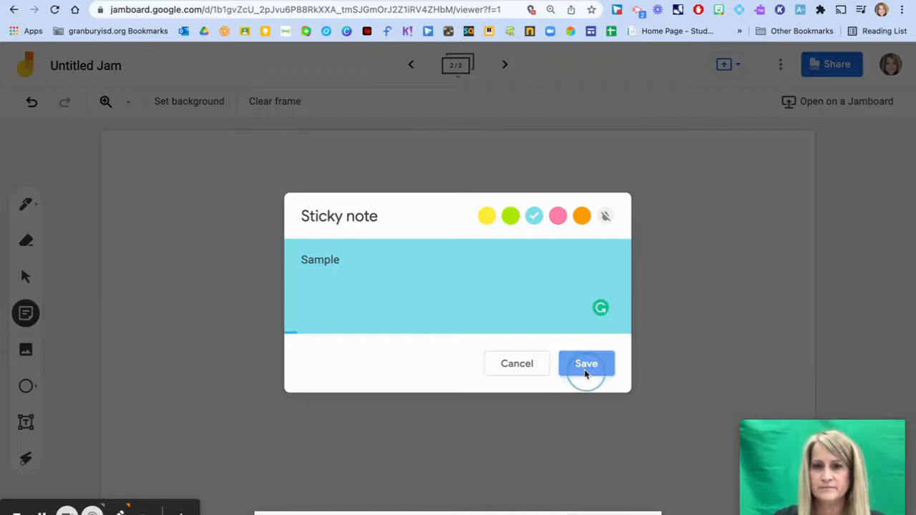
{"action": "left_click", "coordinate": [587, 363]}
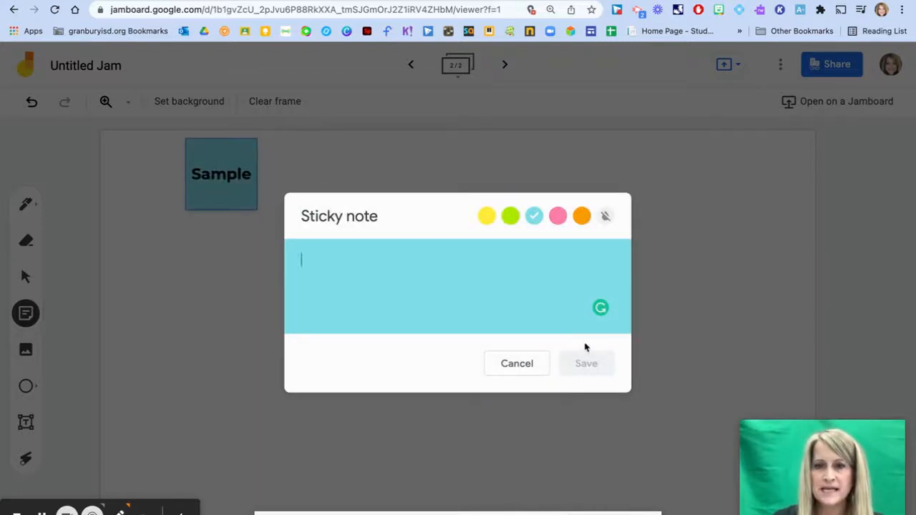
{"action": "left_click", "coordinate": [517, 363]}
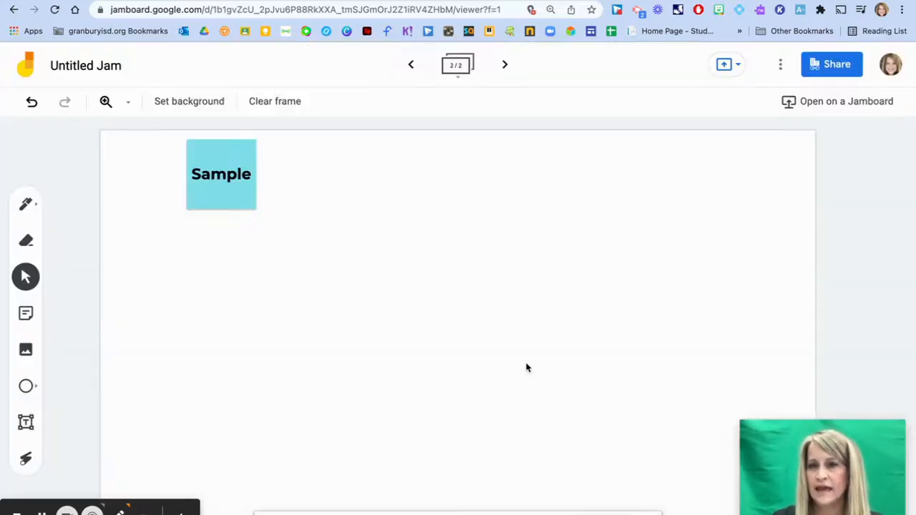
Enlarge the Sample note and move it to the frame's left edge
{"action": "left_click", "coordinate": [220, 174]}
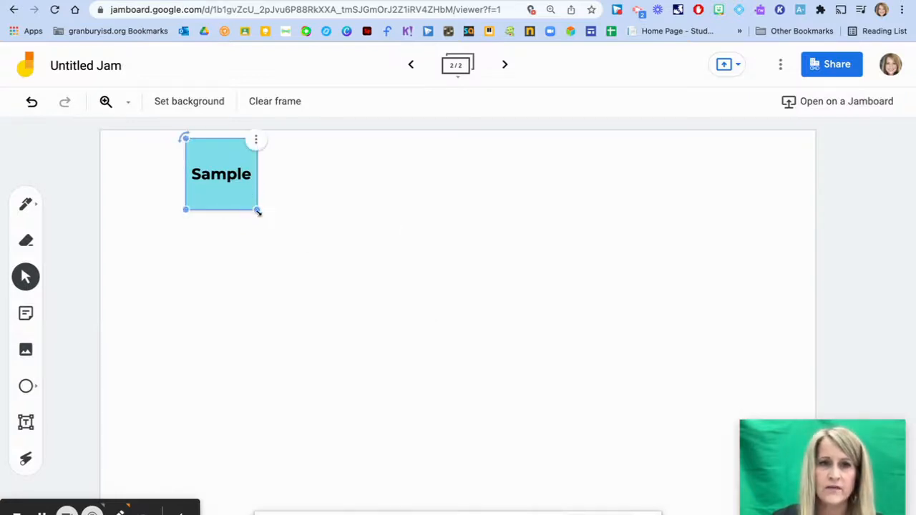
{"action": "left_click_drag", "start_coordinate": [257, 210], "coordinate": [303, 255]}
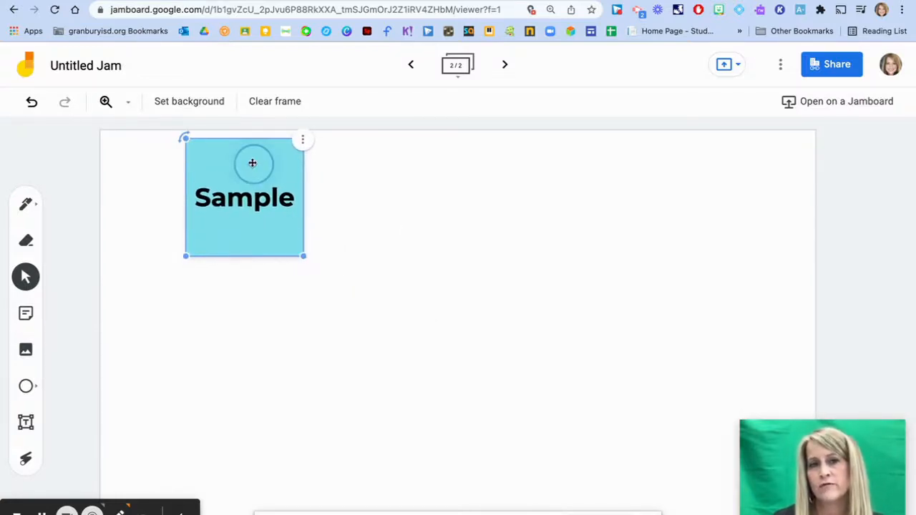
{"action": "left_click_drag", "start_coordinate": [252, 164], "coordinate": [145, 264]}
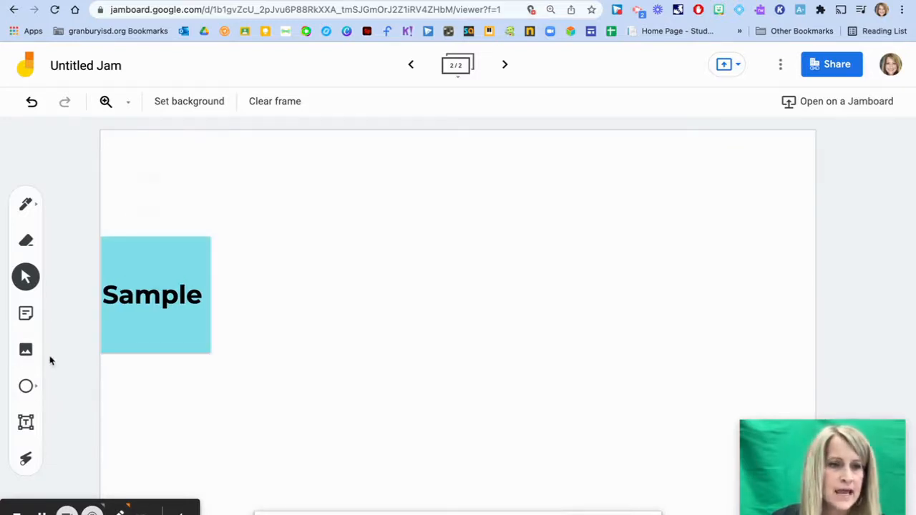
{"action": "left_click", "coordinate": [26, 349]}
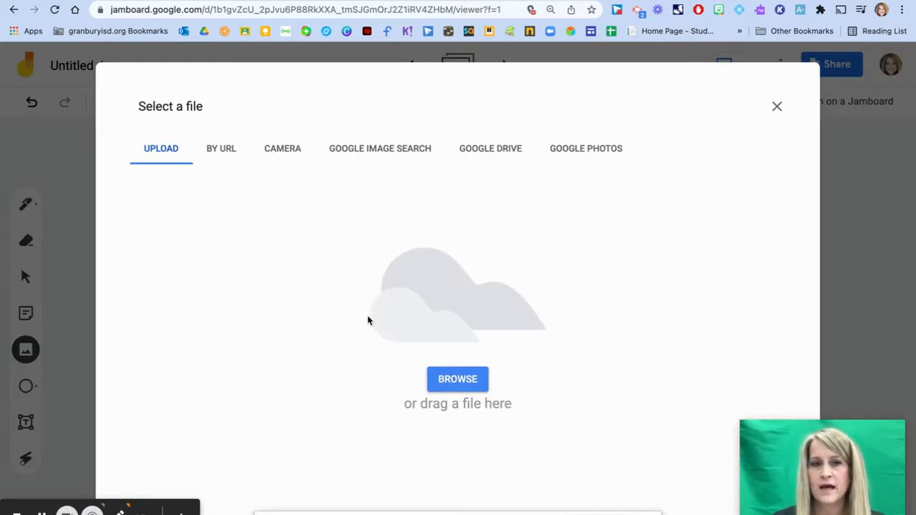
{"action": "mouse_move", "coordinate": [395, 186]}
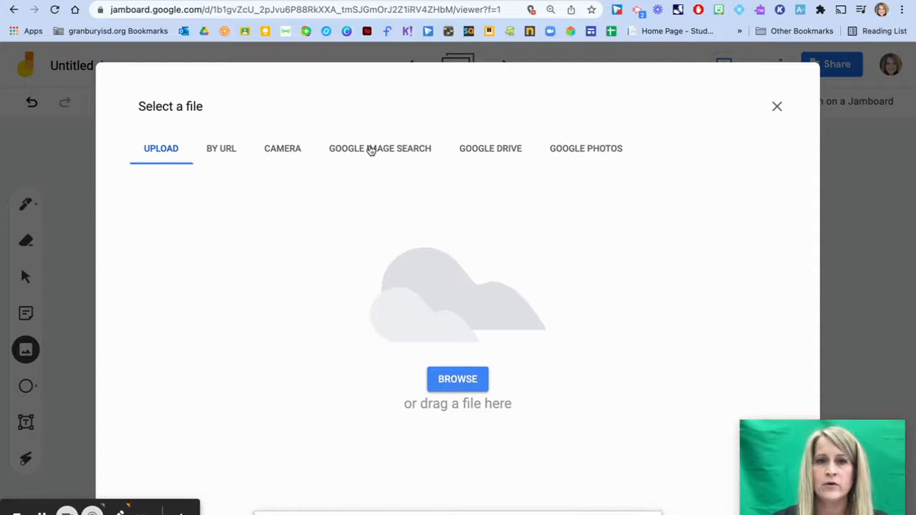
{"action": "mouse_move", "coordinate": [492, 151]}
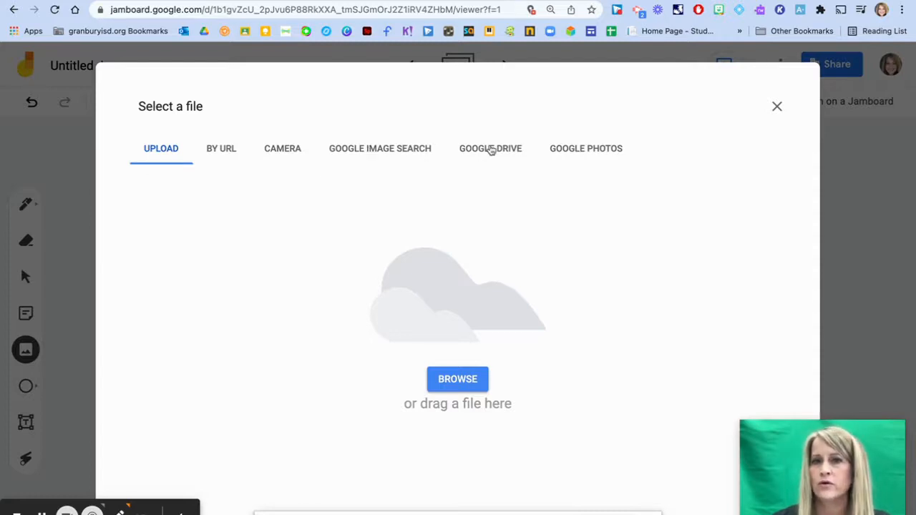
{"action": "left_click", "coordinate": [776, 106]}
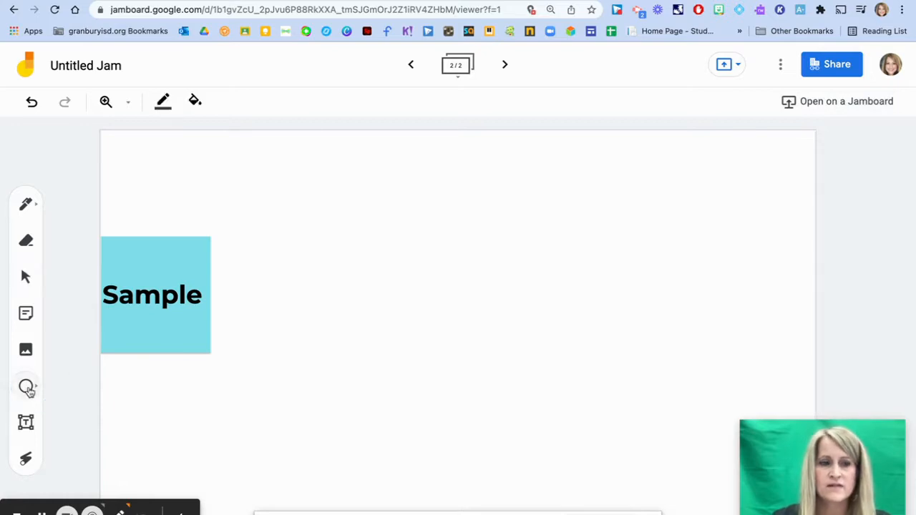
Show the Circle tool's shape options, then sweep the laser pointer across the frame
{"action": "left_click", "coordinate": [26, 387]}
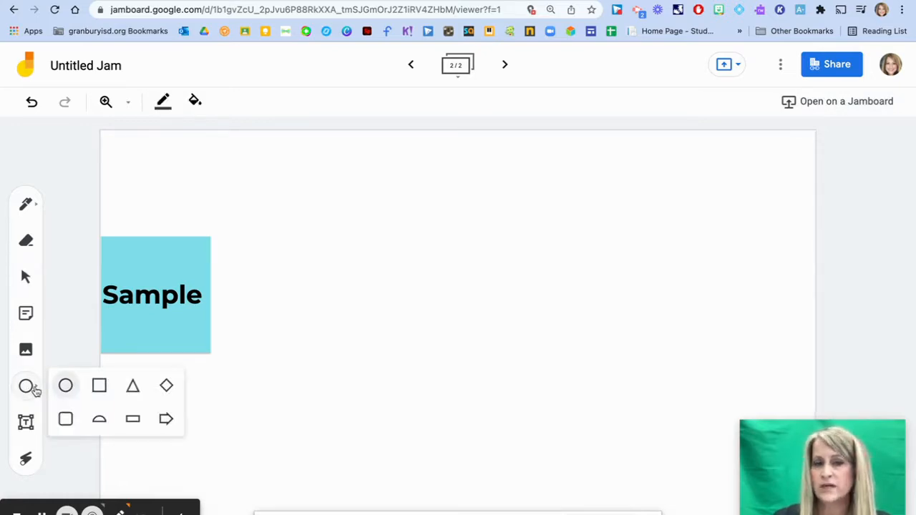
{"action": "mouse_move", "coordinate": [26, 423]}
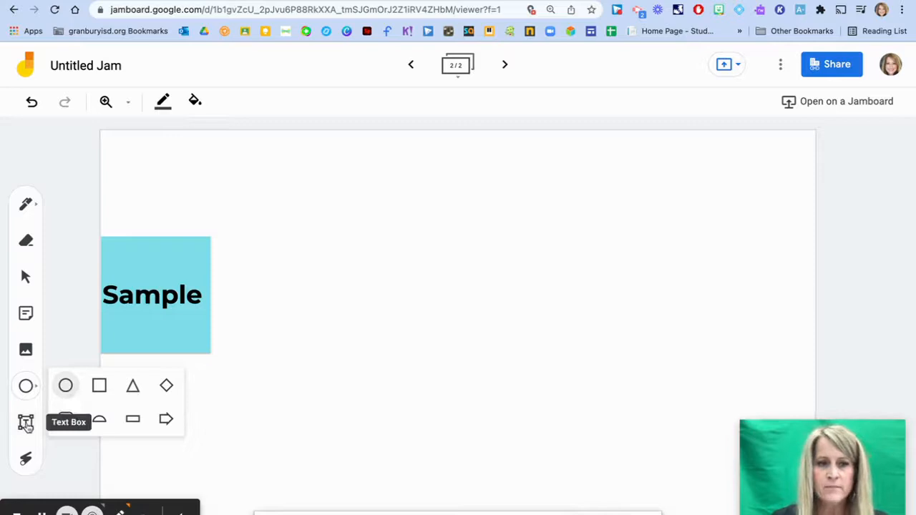
{"action": "left_click", "coordinate": [26, 458]}
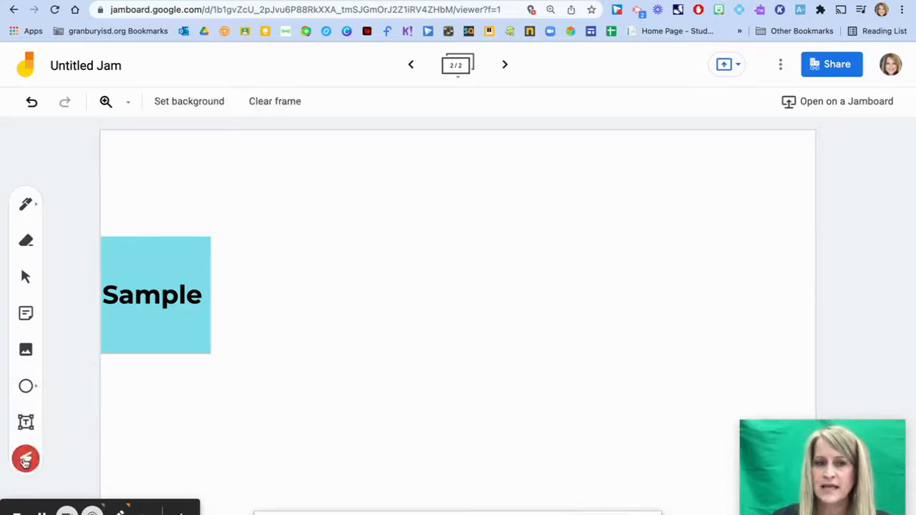
{"action": "left_click_drag", "start_coordinate": [136, 258], "coordinate": [215, 351]}
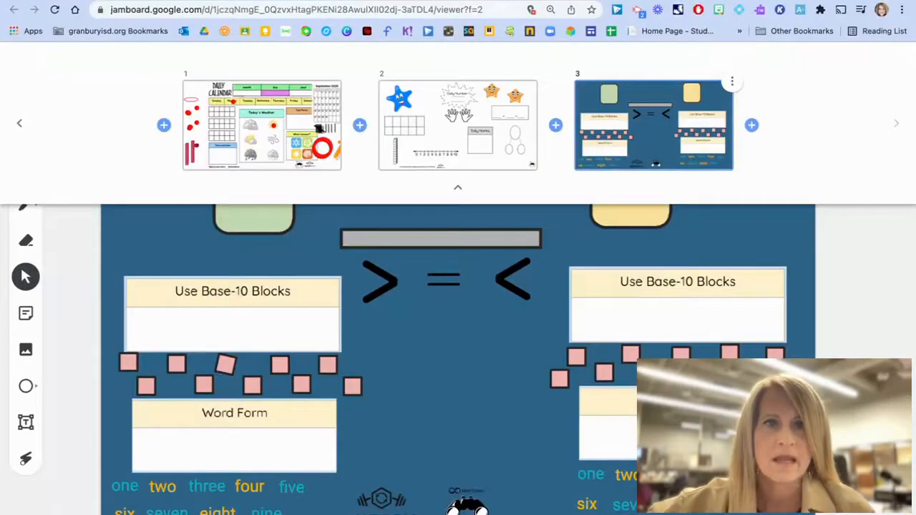
{"action": "mouse_move", "coordinate": [358, 69]}
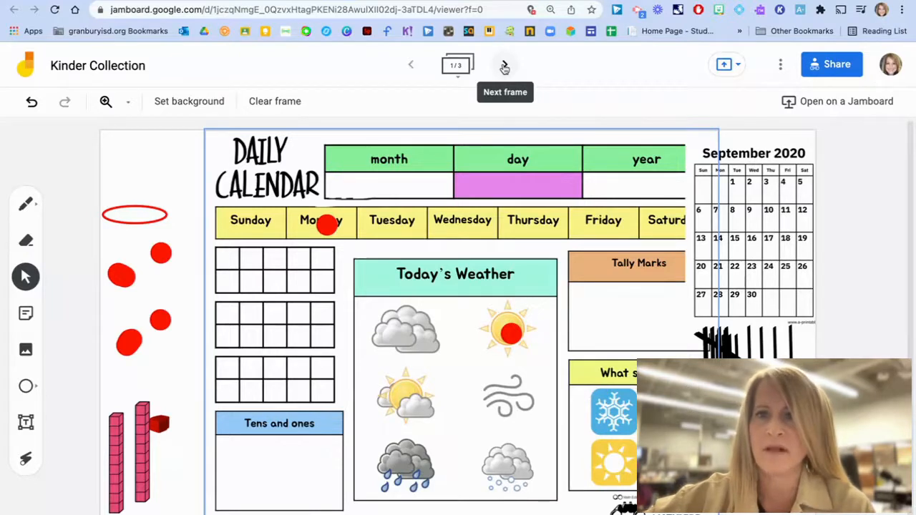
Advance from the calendar frame through daily numbers to the frame-3 base-10 comparison
{"action": "left_click", "coordinate": [504, 64]}
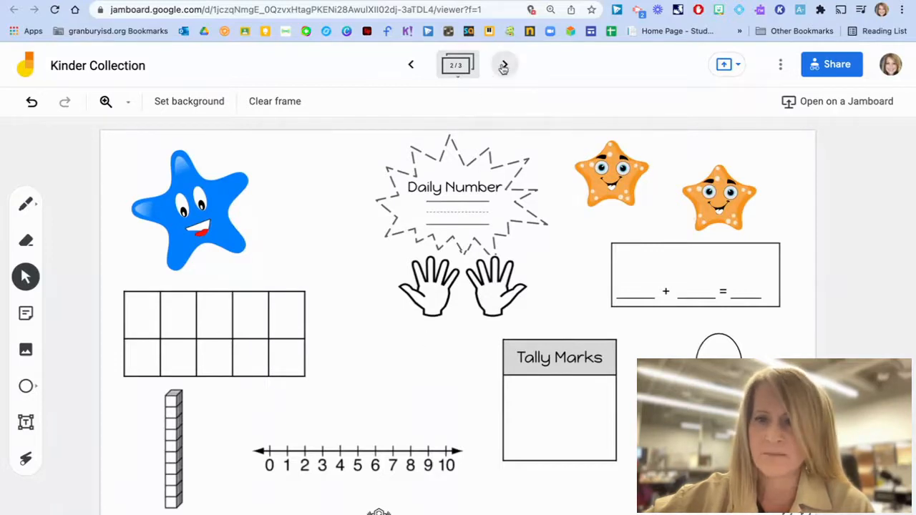
{"action": "left_click", "coordinate": [504, 64]}
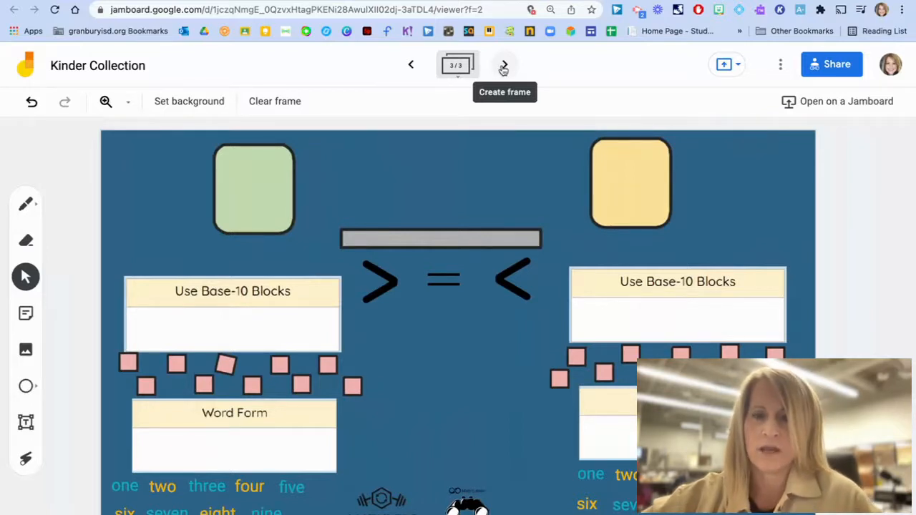
{"action": "mouse_move", "coordinate": [394, 300]}
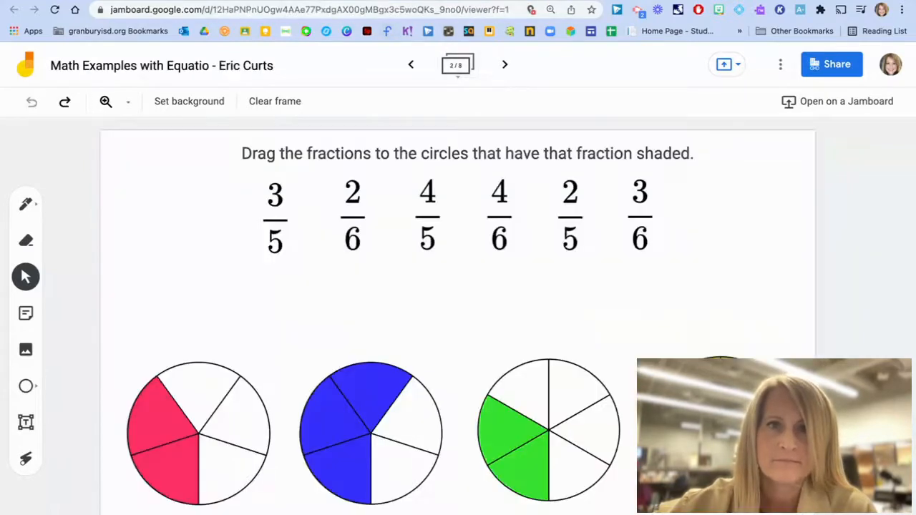
{"action": "mouse_move", "coordinate": [389, 275]}
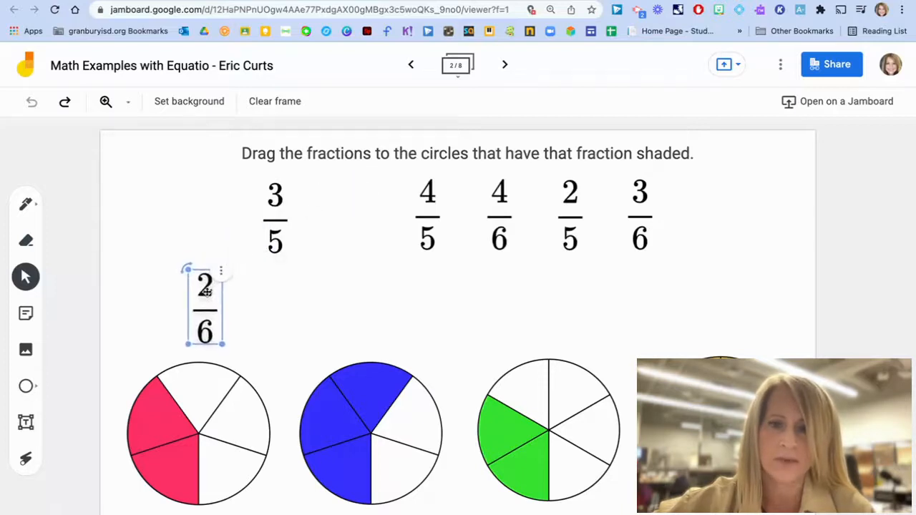
Drop 2/6 on the red circle, then page through fractions, clocks, protractor and plotting to frame 8's graphs
{"action": "left_click_drag", "start_coordinate": [206, 303], "coordinate": [198, 430]}
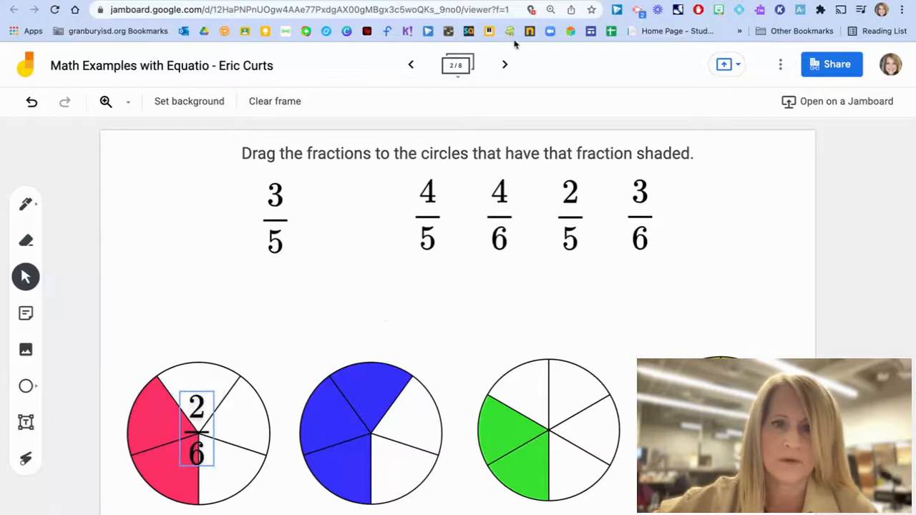
{"action": "left_click", "coordinate": [504, 64]}
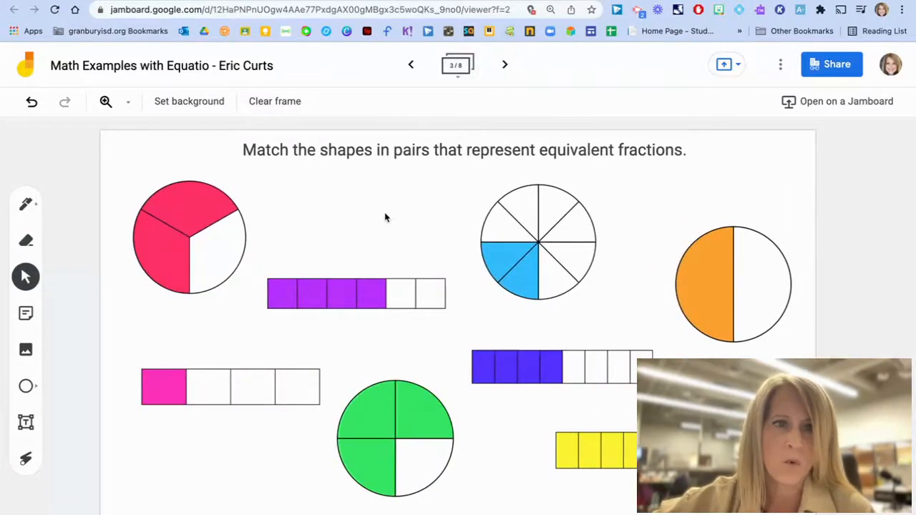
{"action": "left_click", "coordinate": [503, 64]}
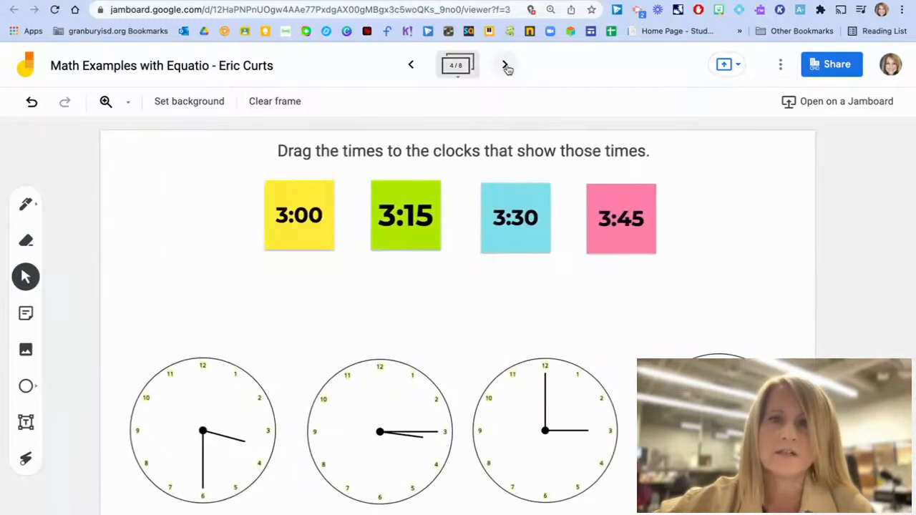
{"action": "mouse_move", "coordinate": [506, 66]}
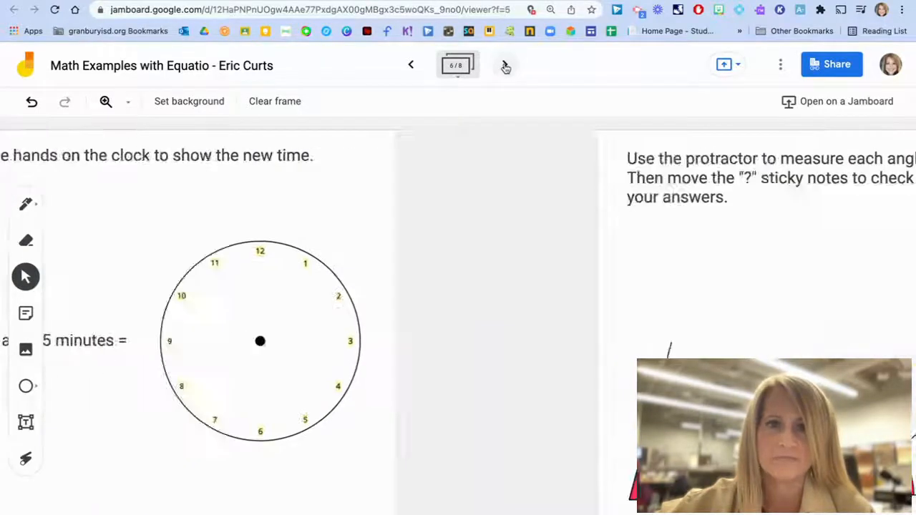
{"action": "left_click", "coordinate": [504, 65]}
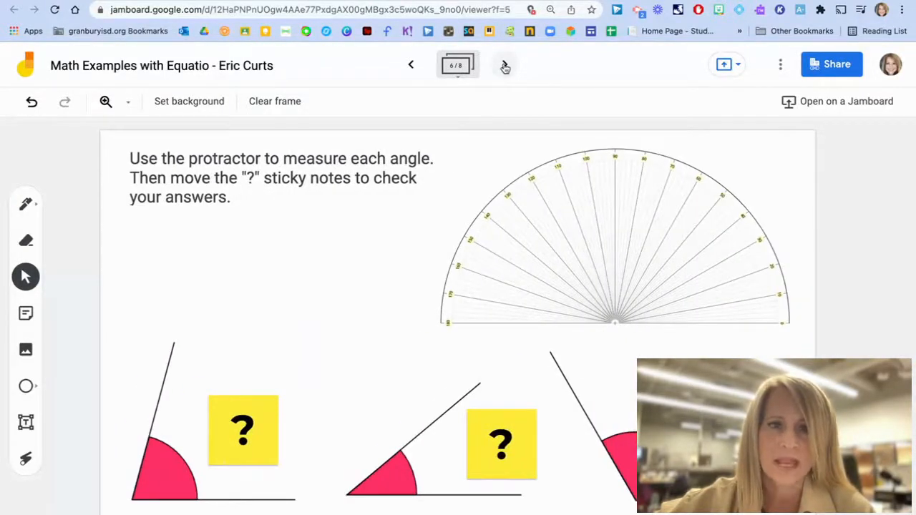
{"action": "left_click", "coordinate": [503, 66]}
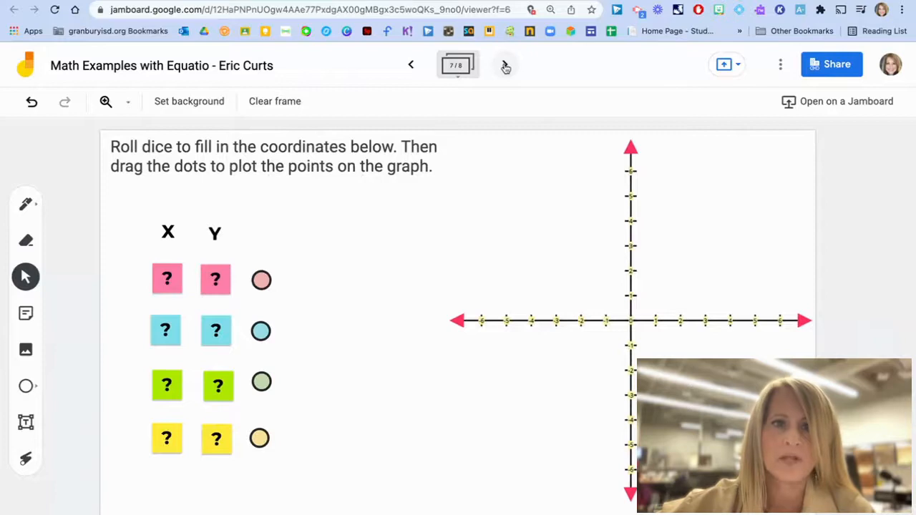
{"action": "left_click", "coordinate": [504, 64]}
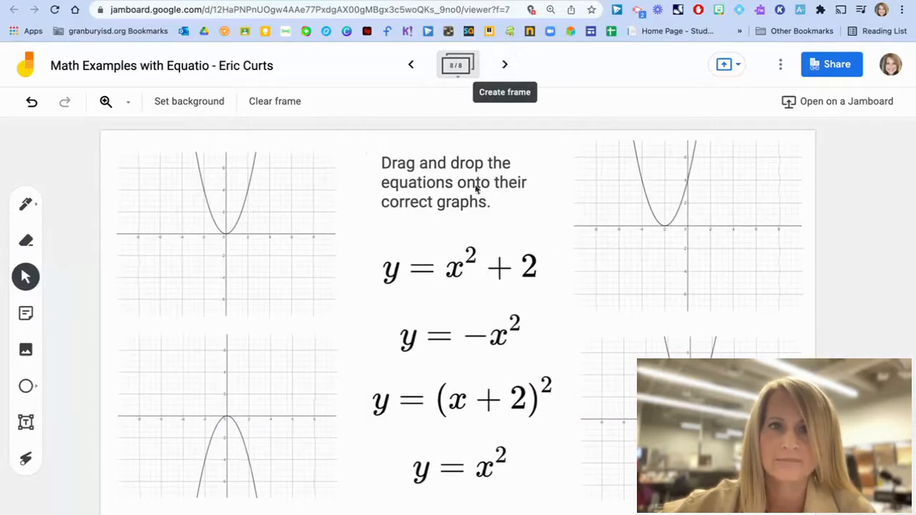
{"action": "mouse_move", "coordinate": [450, 317]}
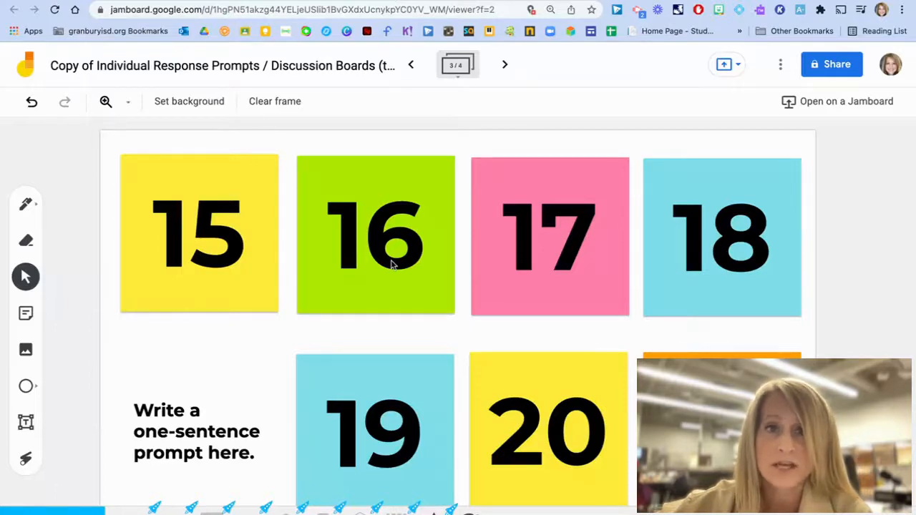
{"action": "mouse_move", "coordinate": [215, 441]}
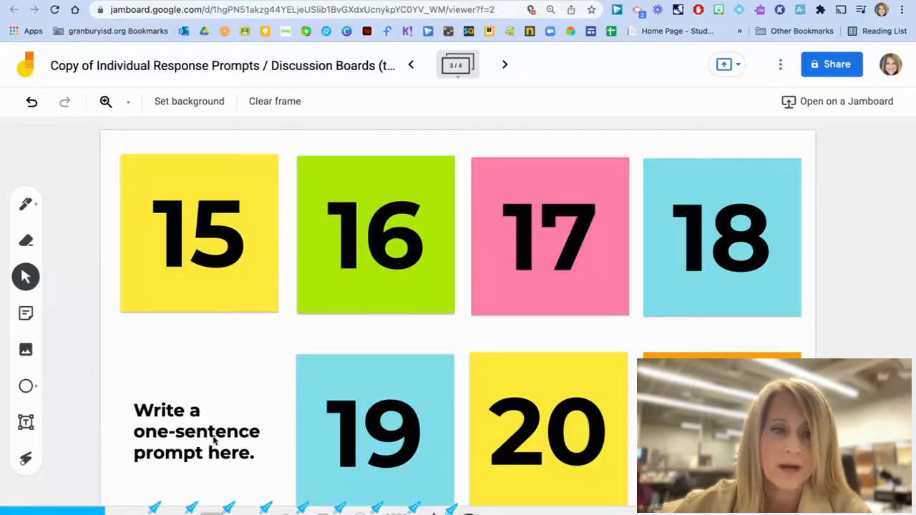
{"action": "mouse_move", "coordinate": [241, 293]}
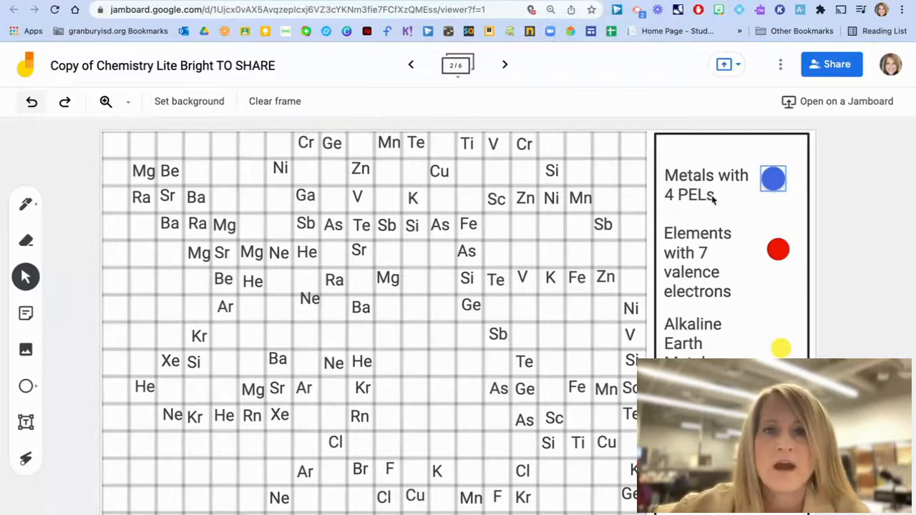
Place a blue dot on the Chemistry Lite Bright element grid near the Ge cell
{"action": "left_click", "coordinate": [773, 179]}
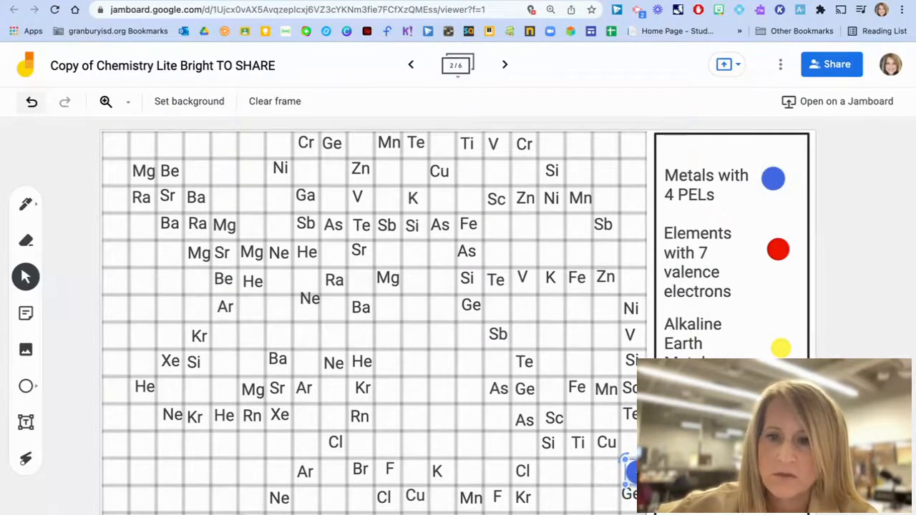
{"action": "mouse_move", "coordinate": [504, 64]}
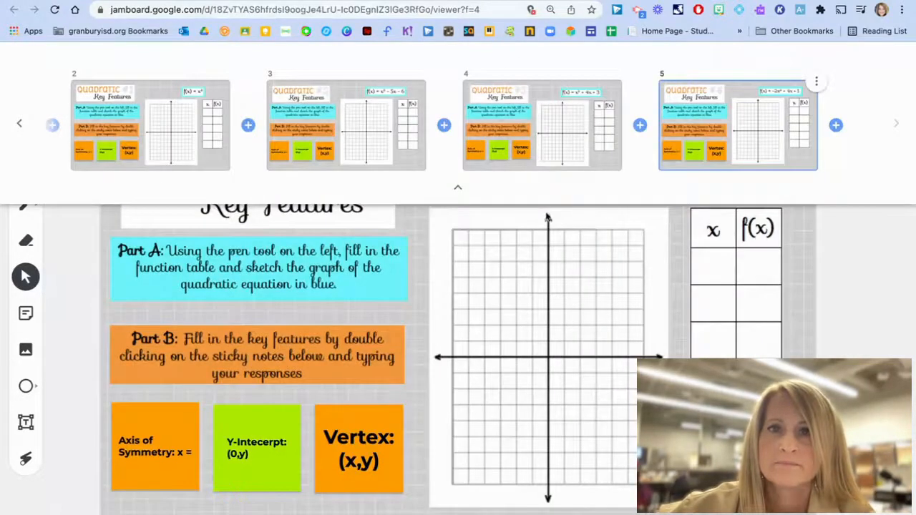
Expand the frame bar of the quadratic Key Features board to browse its frames
{"action": "left_click", "coordinate": [458, 187]}
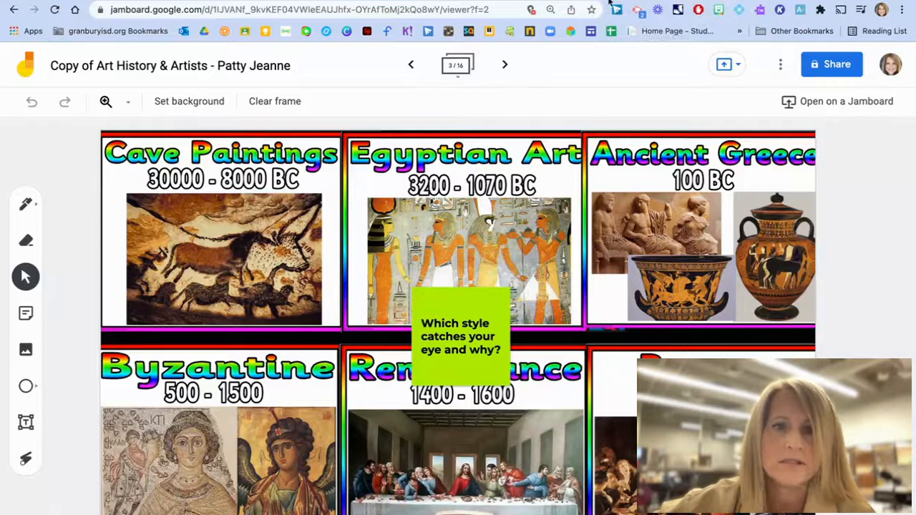
{"action": "mouse_move", "coordinate": [441, 270]}
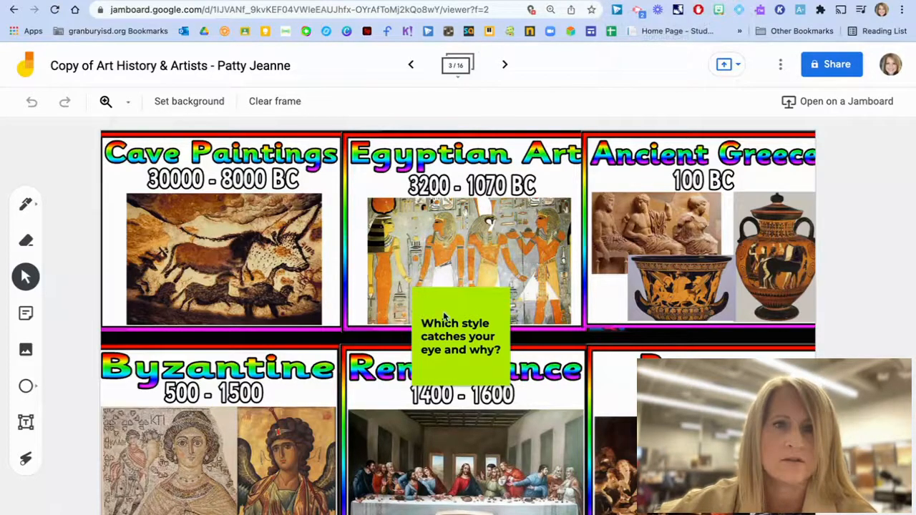
{"action": "mouse_move", "coordinate": [450, 361]}
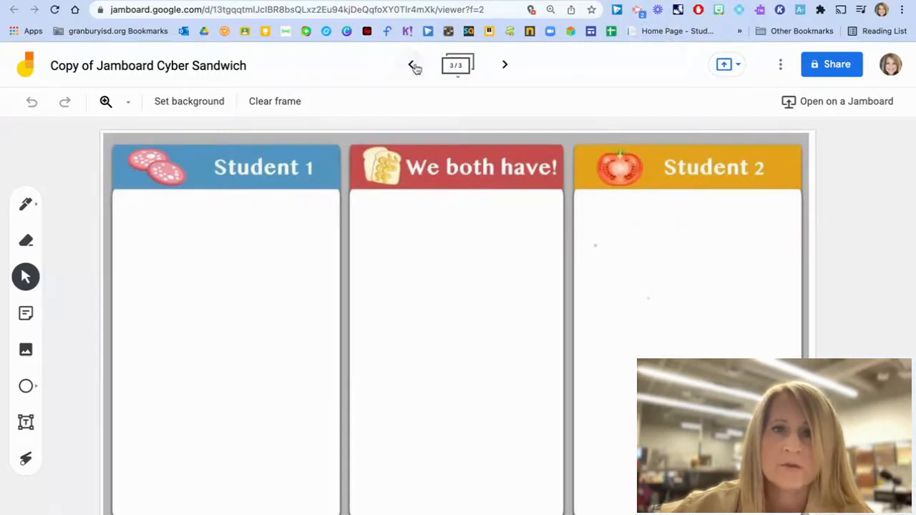
Page back to Student 1 Notes, then forward through Student 2 Notes to the shared comparison frame 3
{"action": "left_click", "coordinate": [412, 64]}
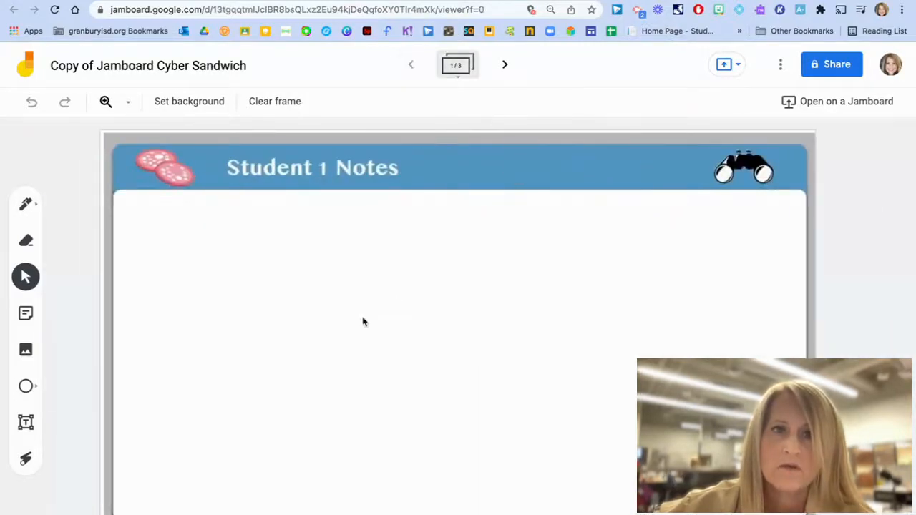
{"action": "mouse_move", "coordinate": [490, 312]}
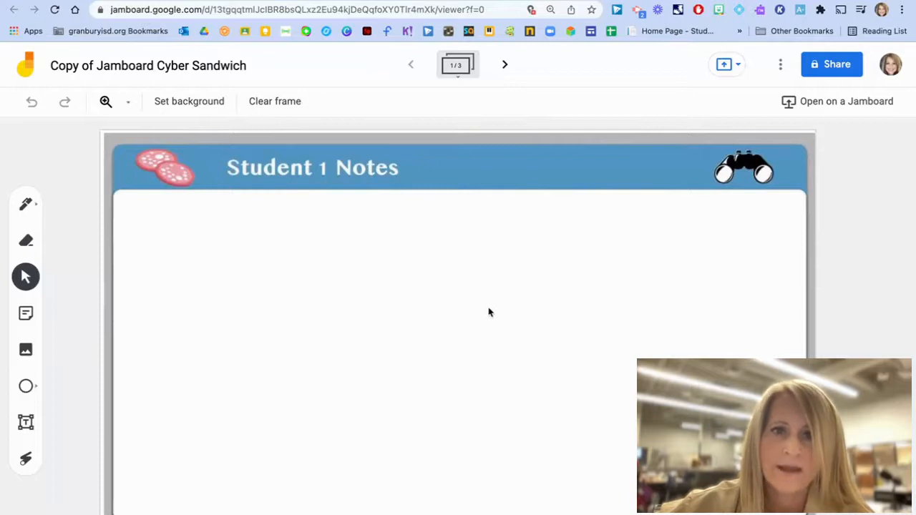
{"action": "mouse_move", "coordinate": [504, 66]}
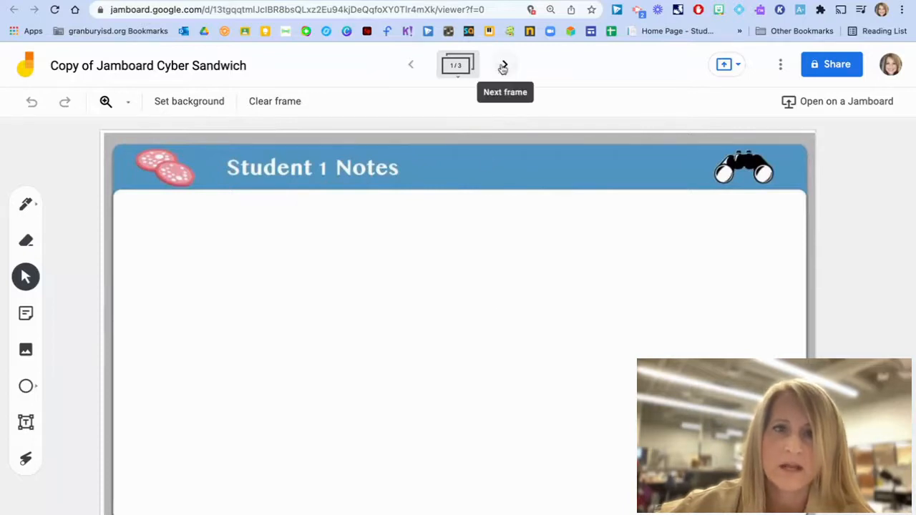
{"action": "left_click", "coordinate": [504, 64]}
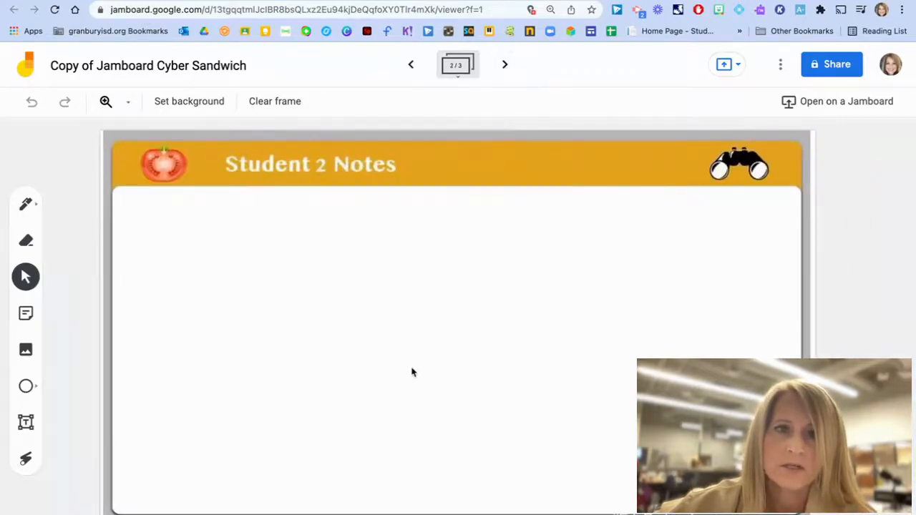
{"action": "mouse_move", "coordinate": [504, 65]}
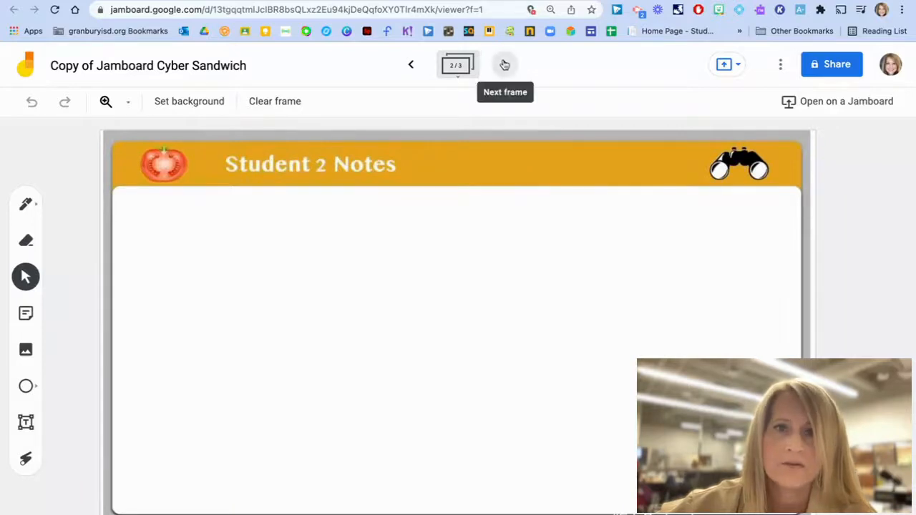
{"action": "left_click", "coordinate": [504, 65]}
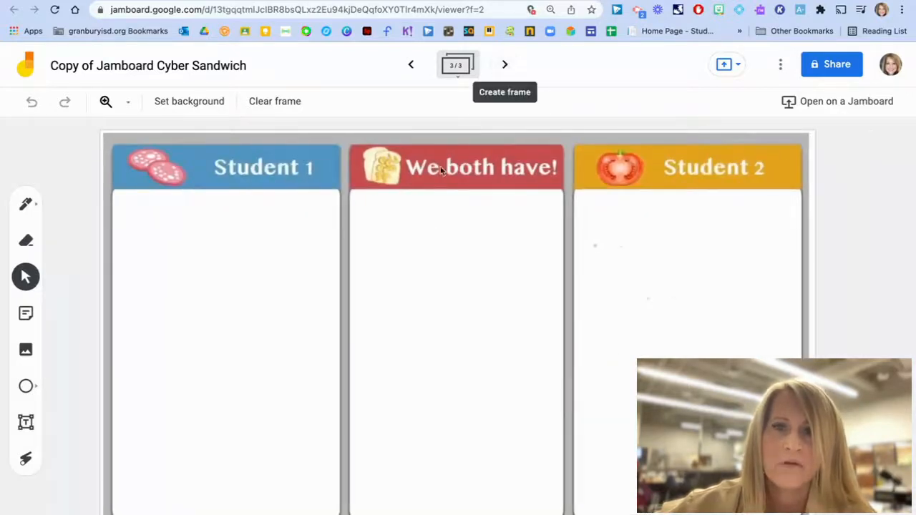
{"action": "mouse_move", "coordinate": [429, 279]}
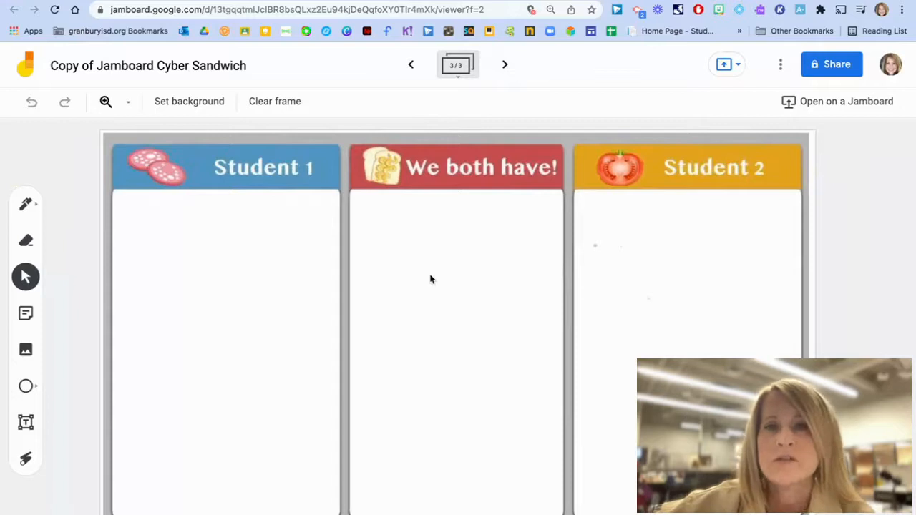
{"action": "mouse_move", "coordinate": [271, 360]}
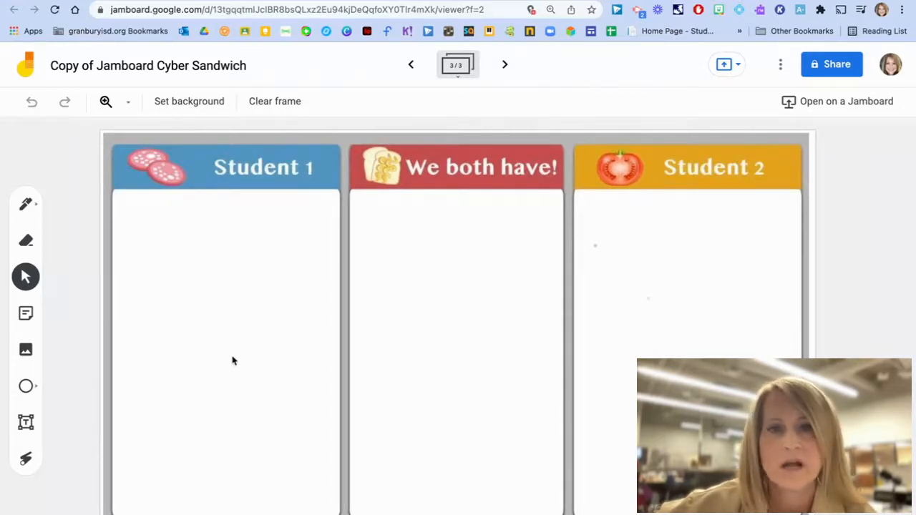
{"action": "mouse_move", "coordinate": [501, 401]}
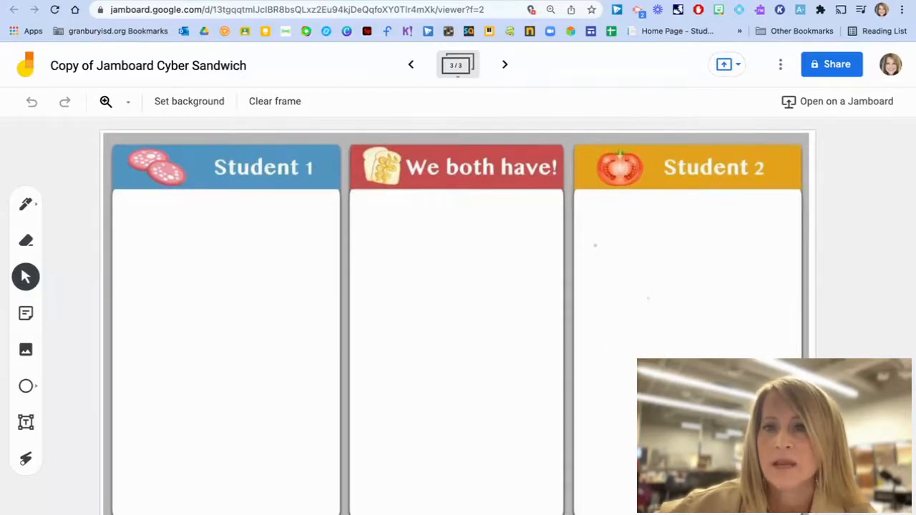
{"action": "mouse_move", "coordinate": [647, 209]}
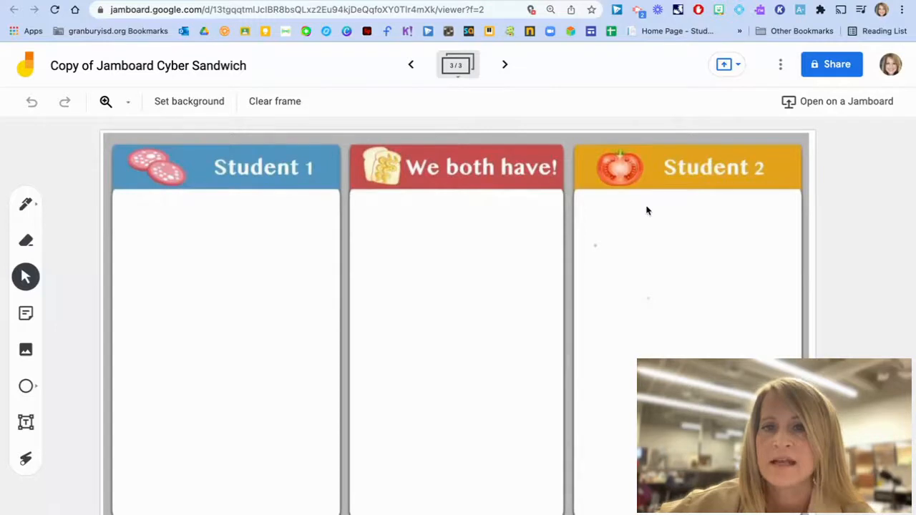